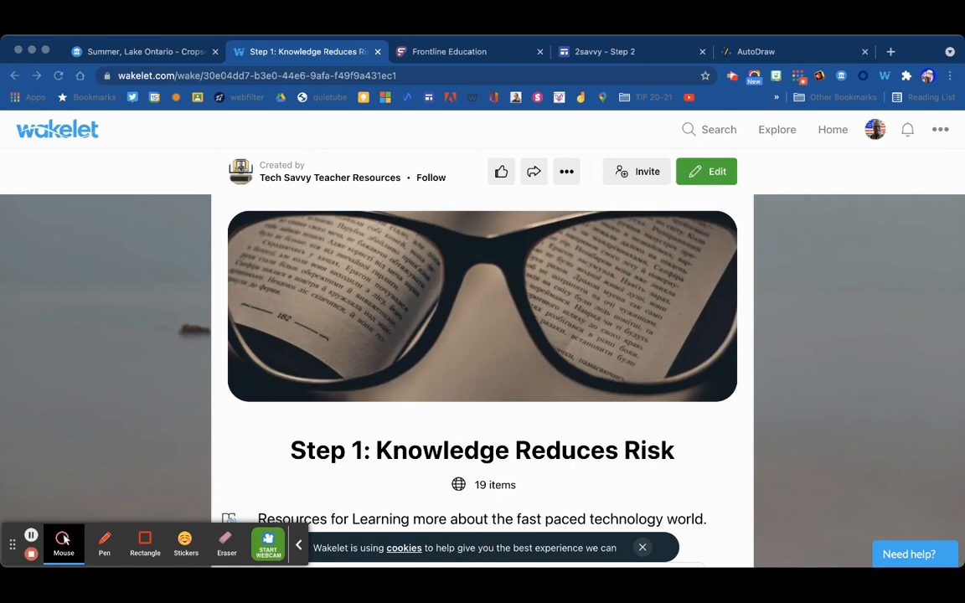
{"action": "mouse_move", "coordinate": [791, 51]}
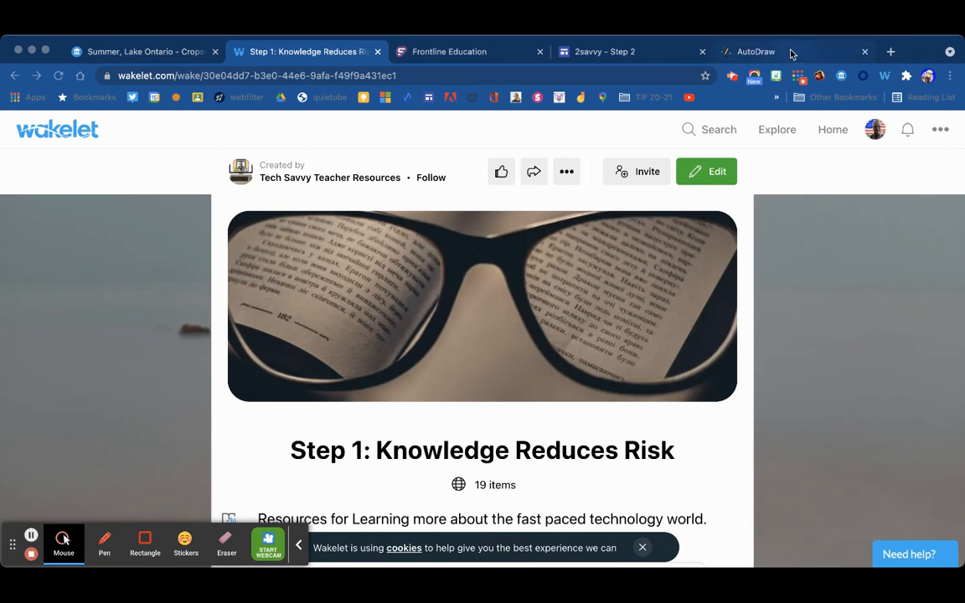
In AutoDraw, pencil-draw an L-shaped axis and a rising zigzag line beneath 'Families'.
{"action": "left_click", "coordinate": [755, 51]}
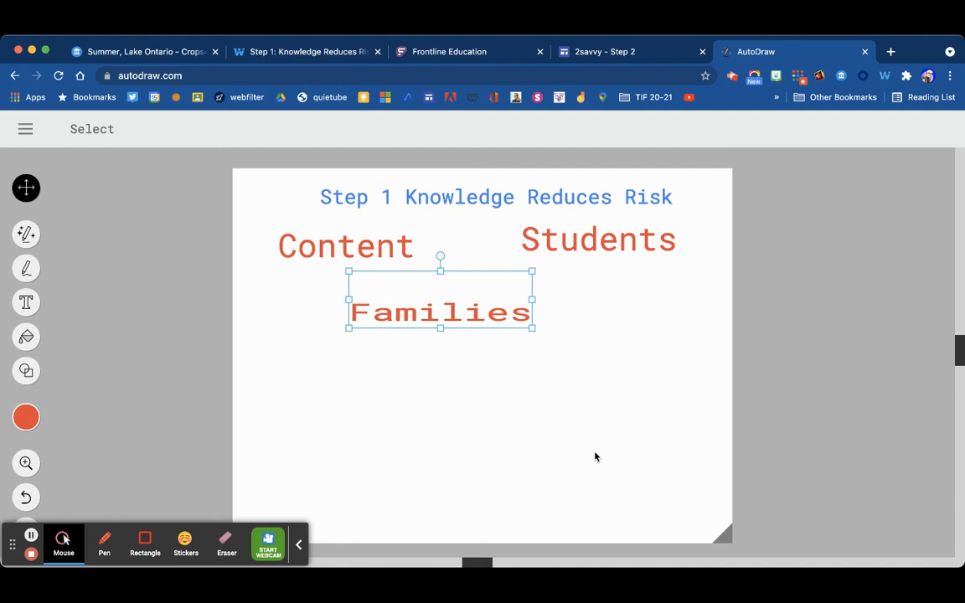
{"action": "mouse_move", "coordinate": [387, 410]}
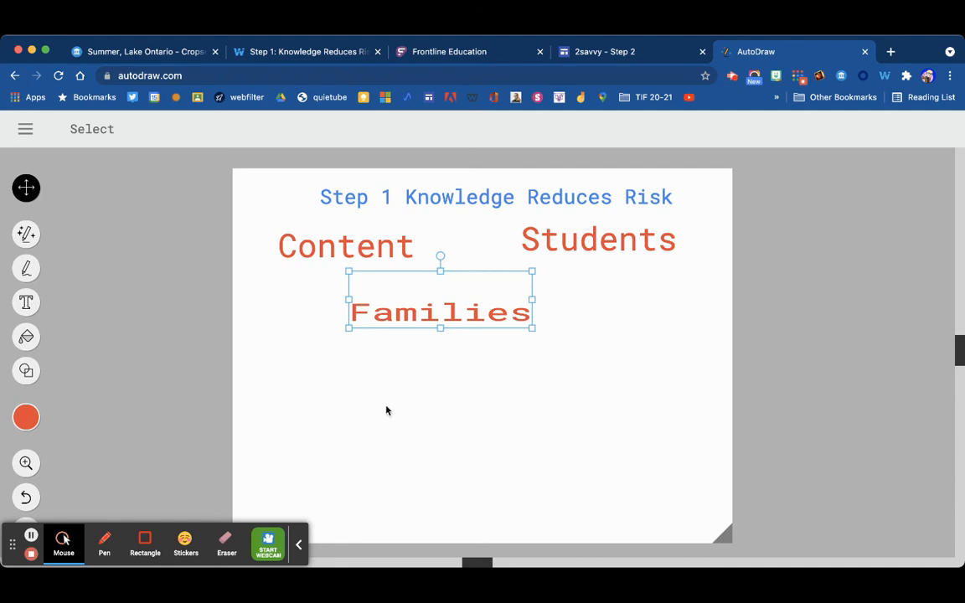
{"action": "mouse_move", "coordinate": [906, 64]}
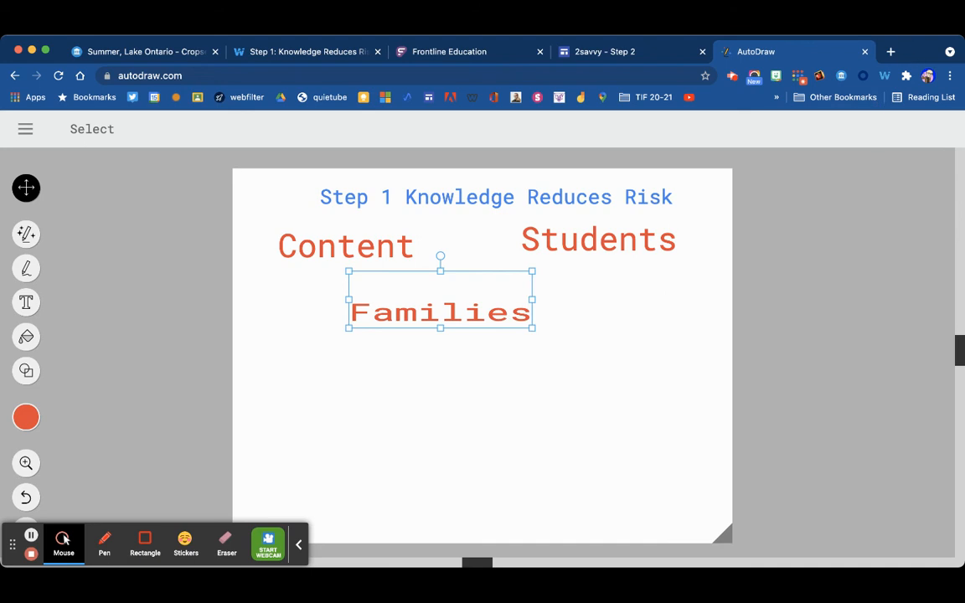
{"action": "mouse_move", "coordinate": [26, 234]}
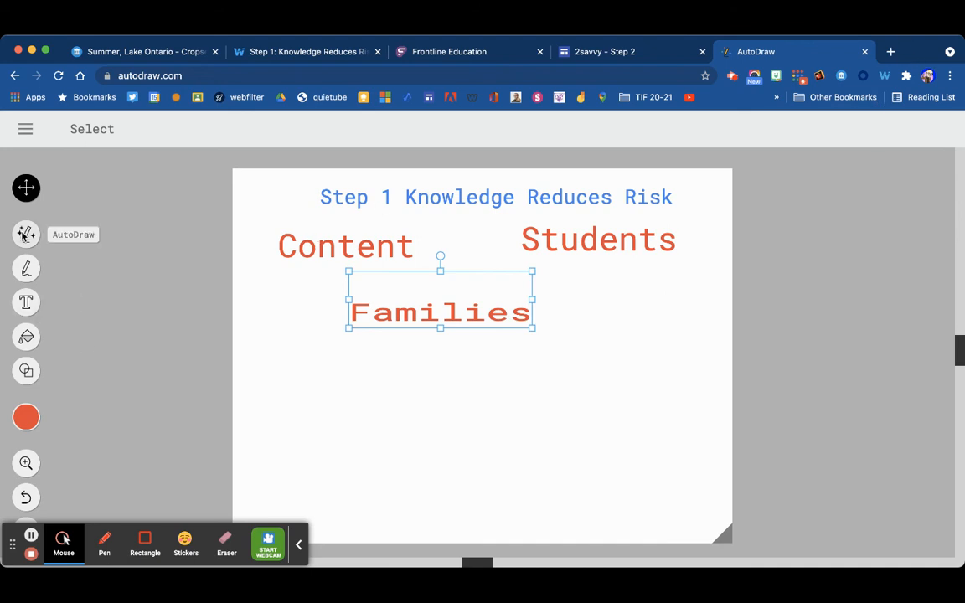
{"action": "left_click", "coordinate": [26, 268]}
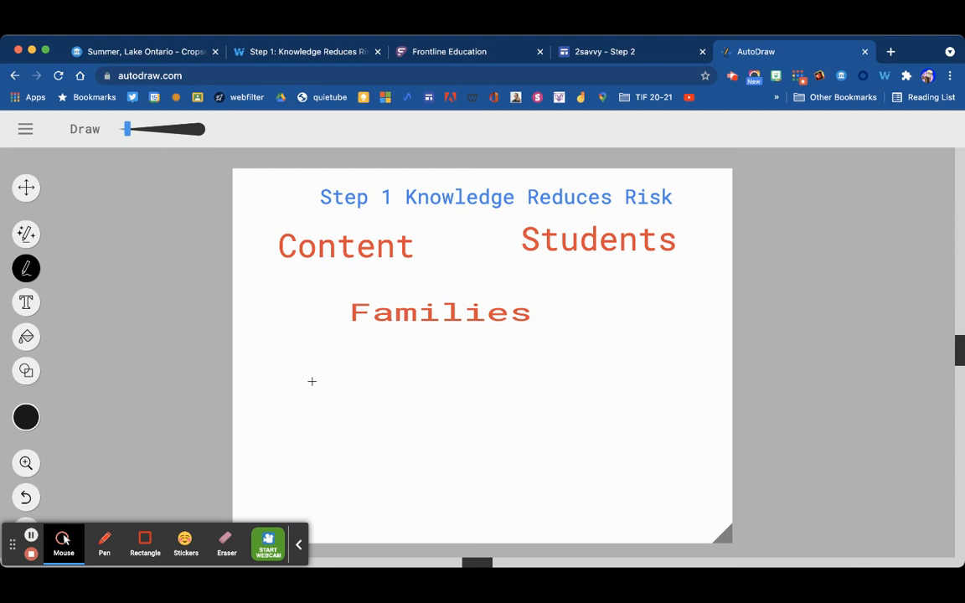
{"action": "mouse_move", "coordinate": [414, 370]}
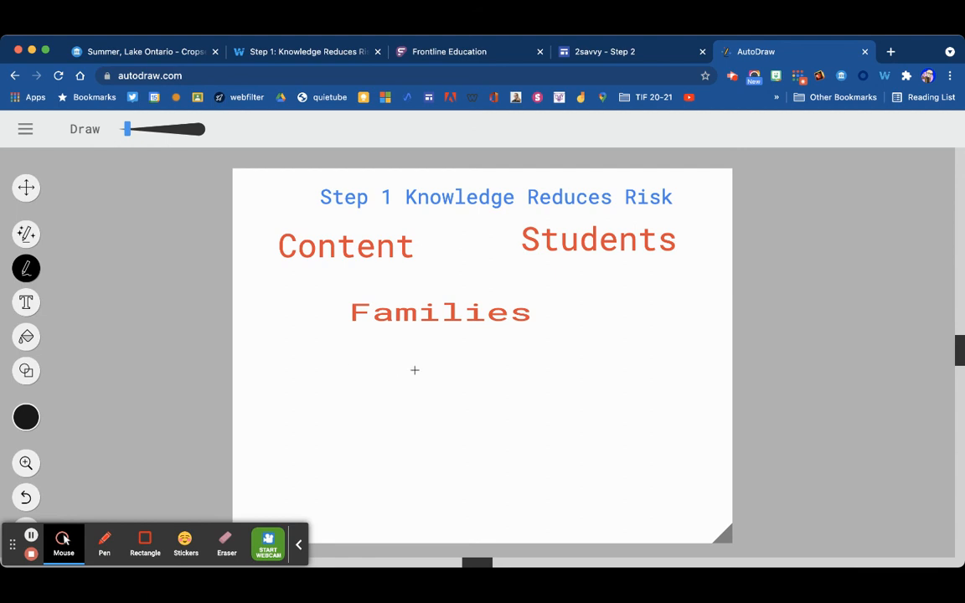
{"action": "left_click", "coordinate": [410, 360]}
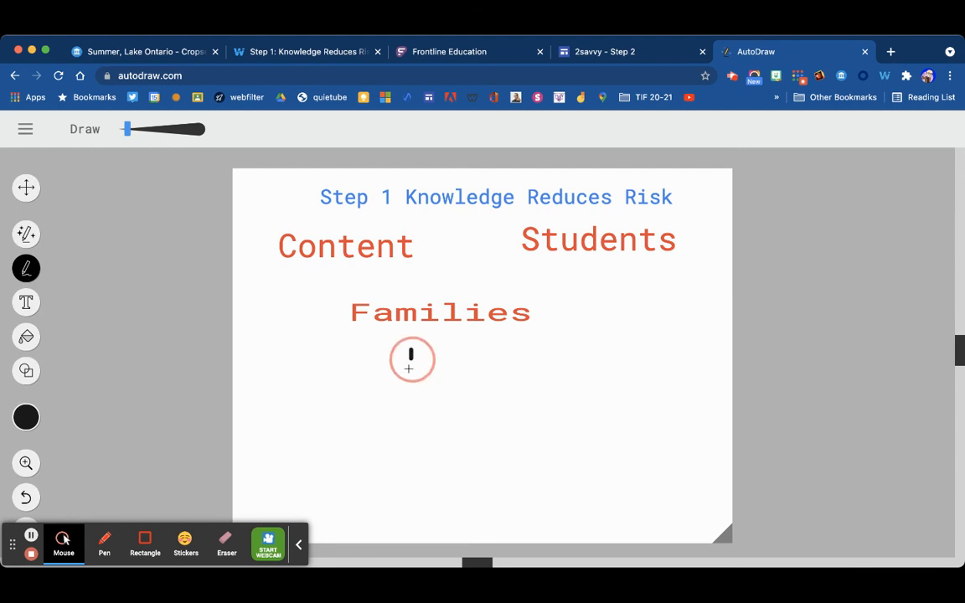
{"action": "left_click_drag", "start_coordinate": [411, 348], "coordinate": [620, 511]}
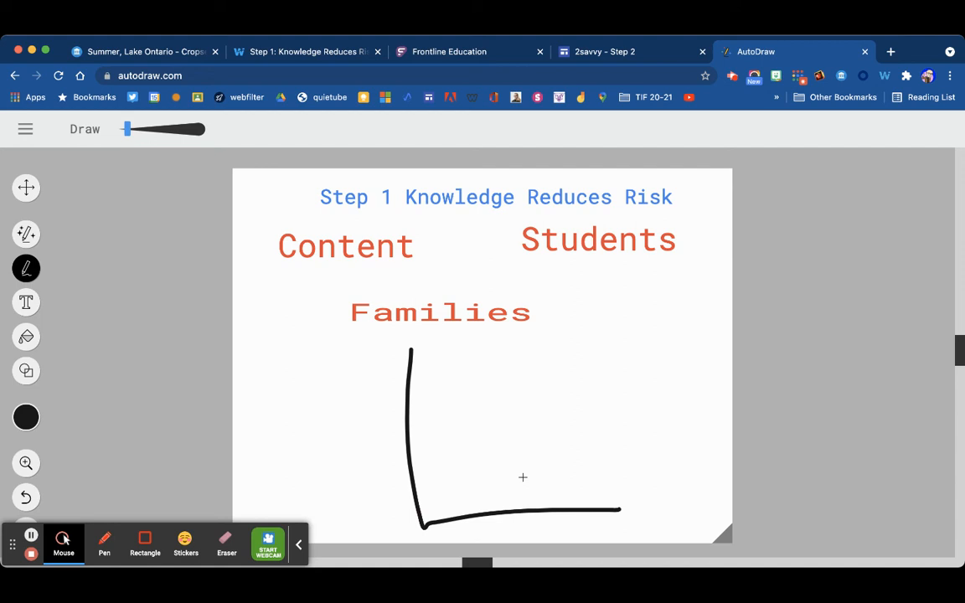
{"action": "mouse_move", "coordinate": [441, 464]}
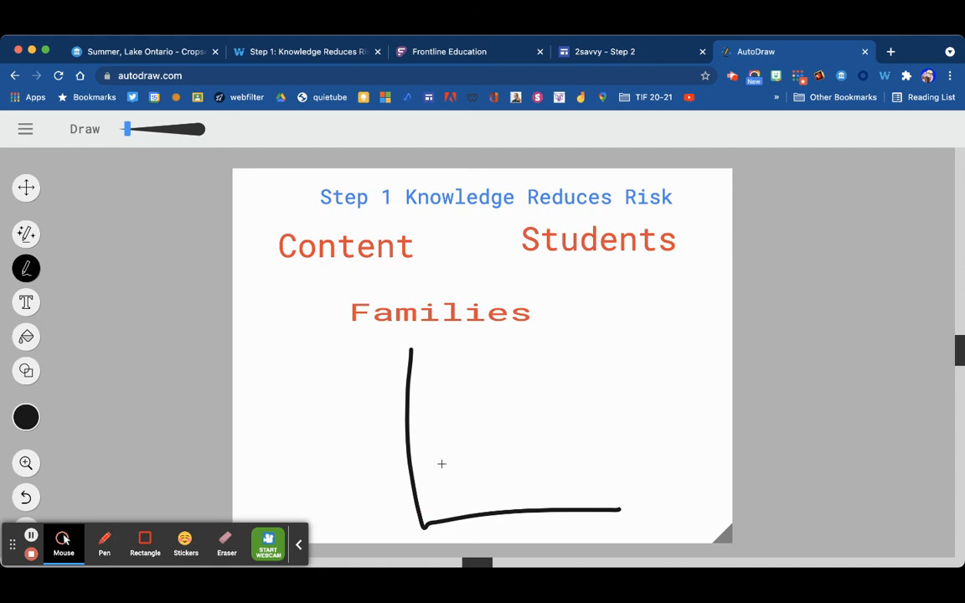
{"action": "mouse_move", "coordinate": [432, 501]}
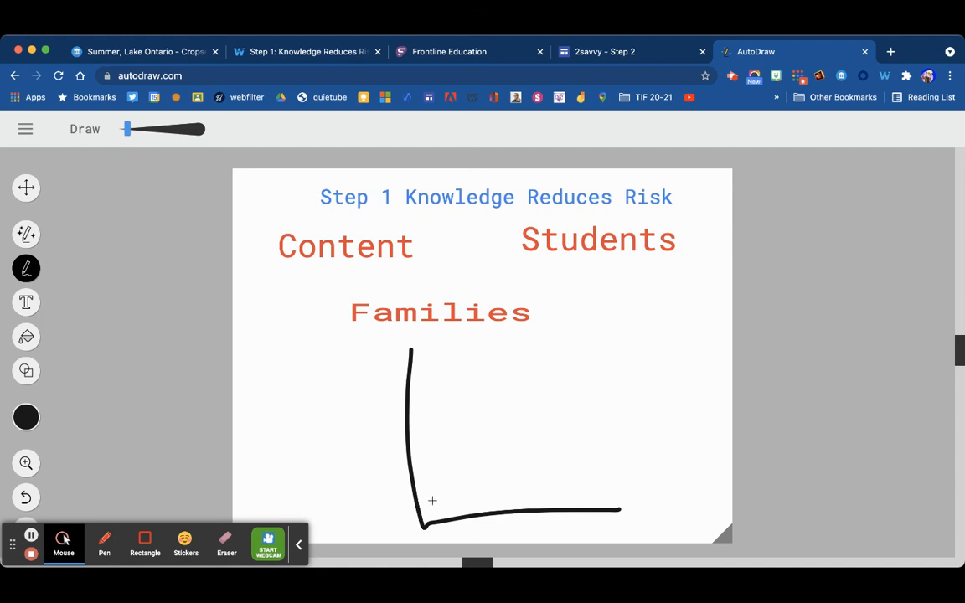
{"action": "left_click_drag", "start_coordinate": [430, 501], "coordinate": [468, 444]}
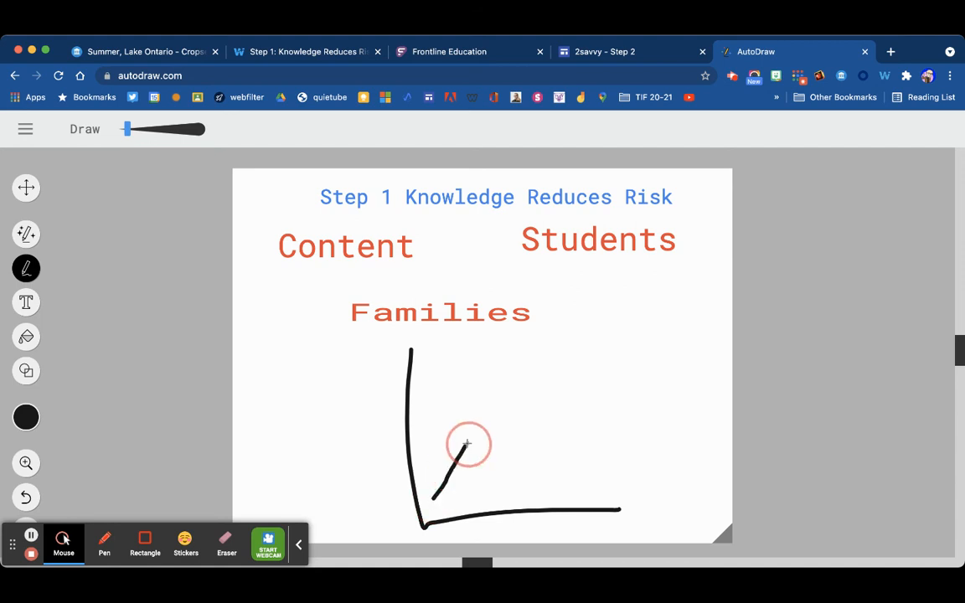
{"action": "left_click_drag", "start_coordinate": [465, 448], "coordinate": [513, 405]}
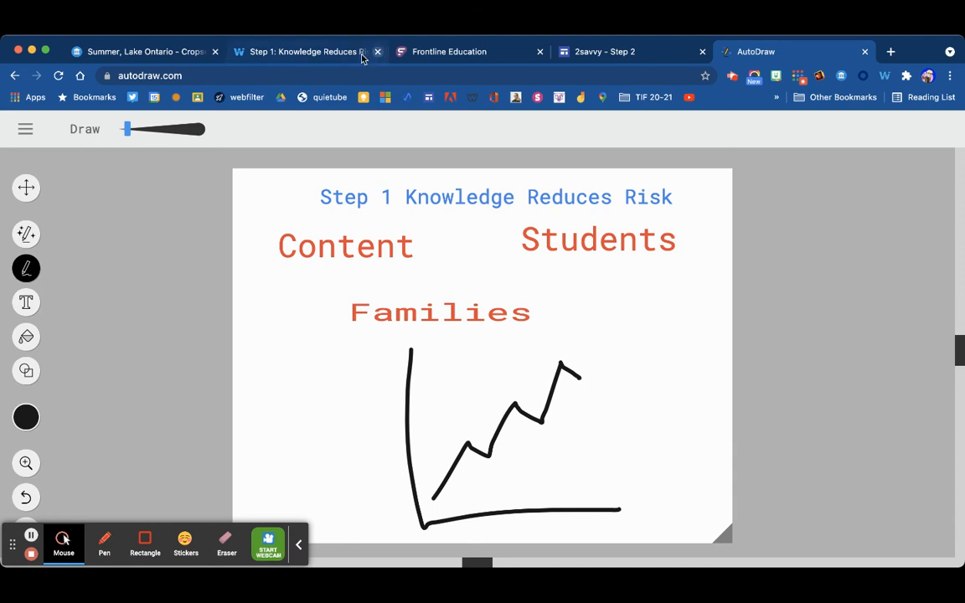
Back in the 'Step 1: Knowledge Reduces Risk' collection, scroll past the cover to the resource cards.
{"action": "left_click", "coordinate": [301, 51]}
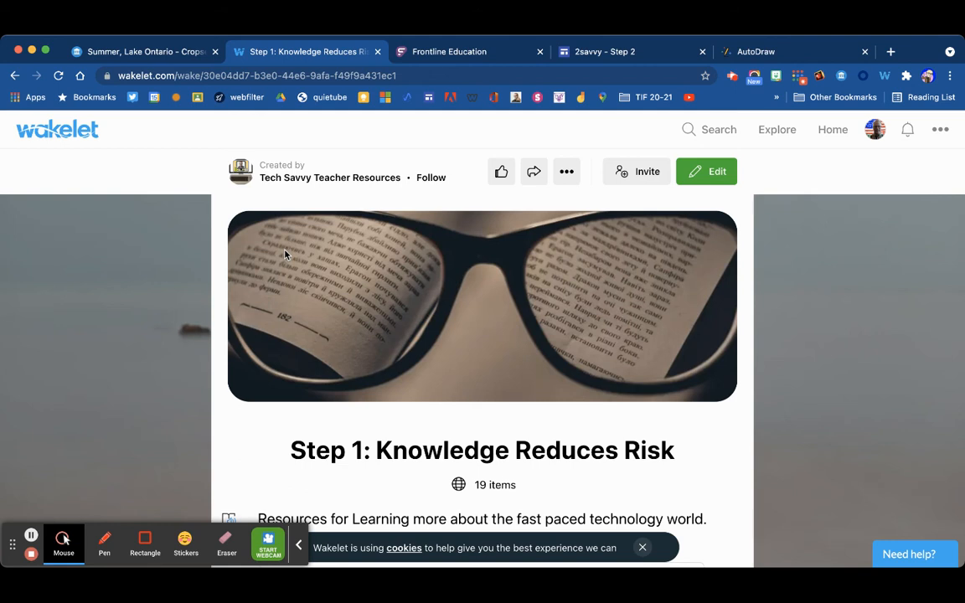
{"action": "scroll", "scroll_direction": "down", "scroll_amount": 3}
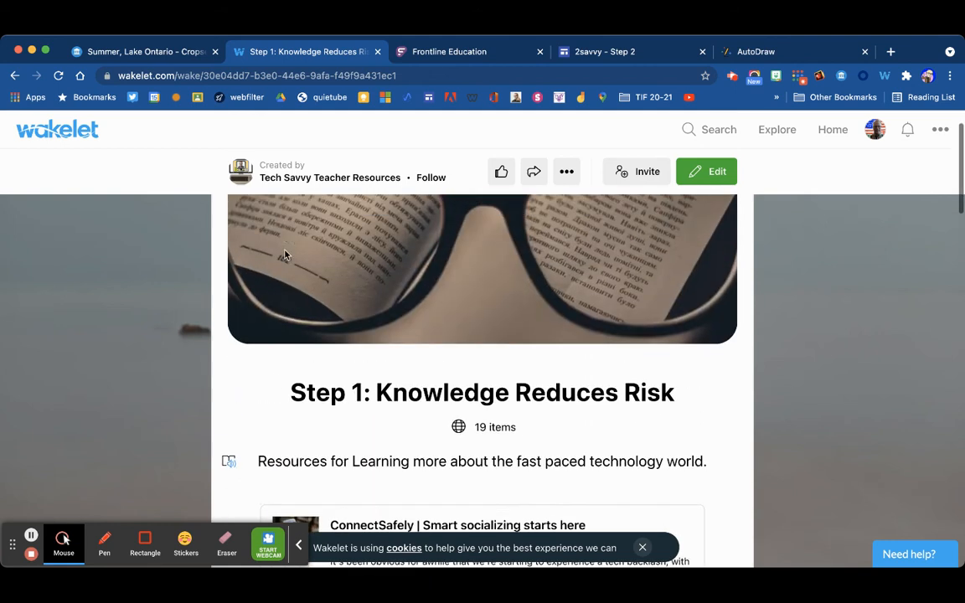
{"action": "scroll", "scroll_direction": "down", "scroll_amount": 3}
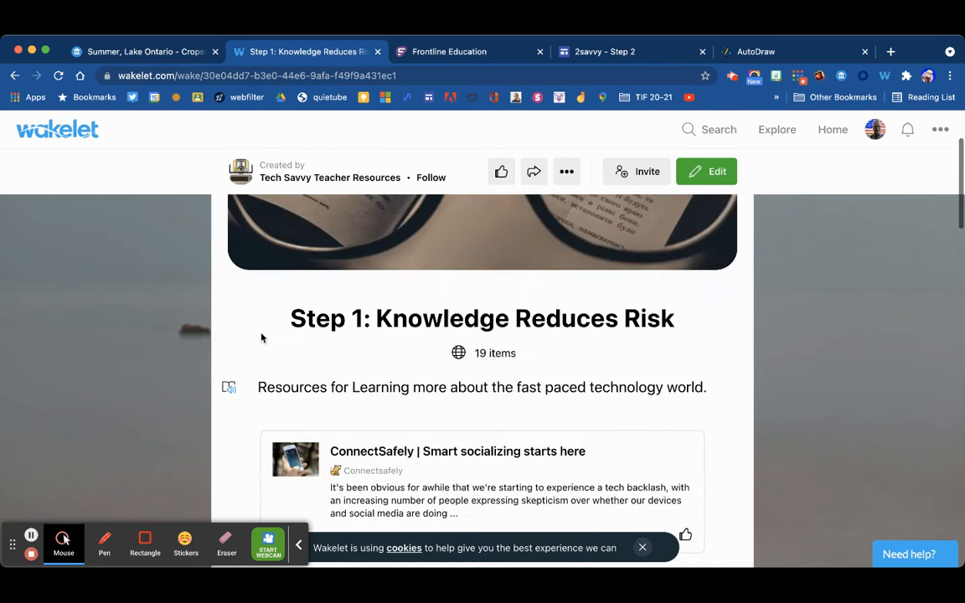
{"action": "scroll", "scroll_direction": "down", "scroll_amount": 3}
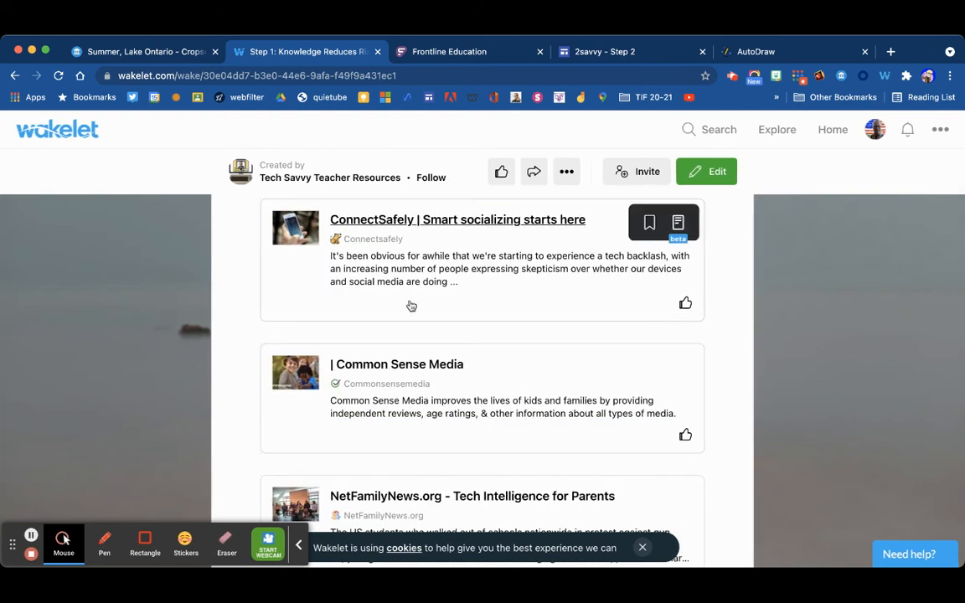
{"action": "scroll", "scroll_direction": "down", "scroll_amount": 3}
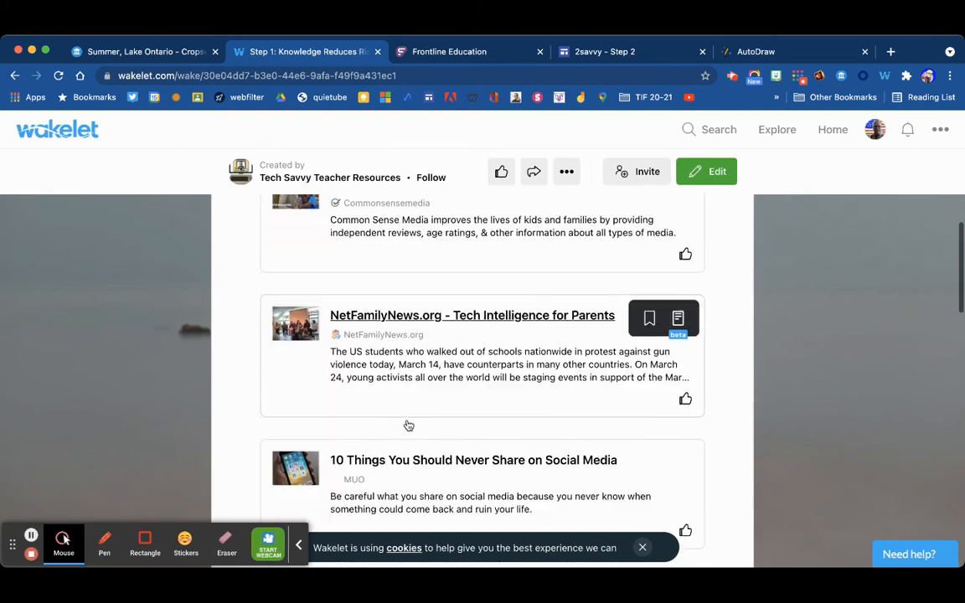
{"action": "scroll", "scroll_direction": "up", "scroll_amount": 3}
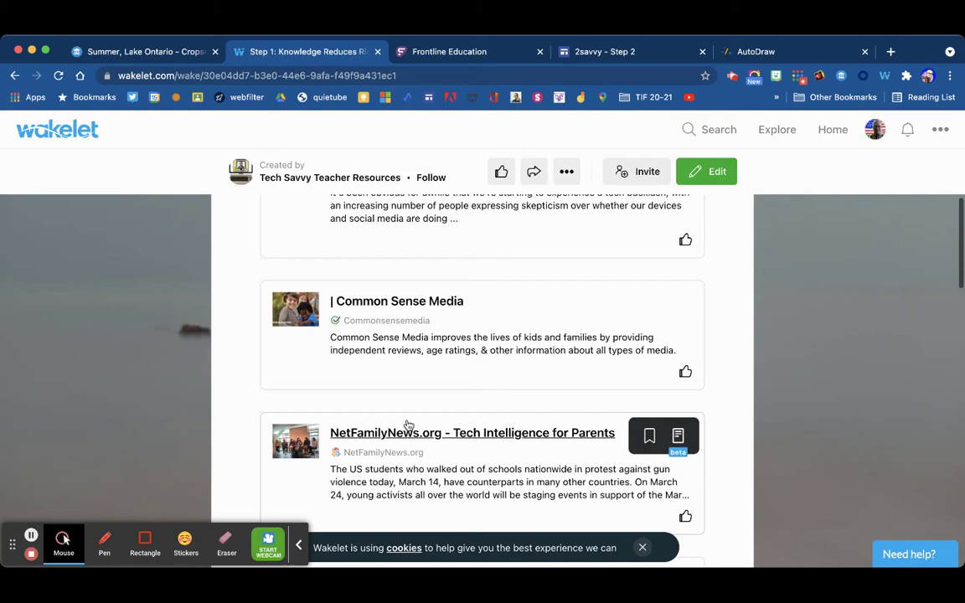
{"action": "scroll", "scroll_direction": "up", "scroll_amount": 3}
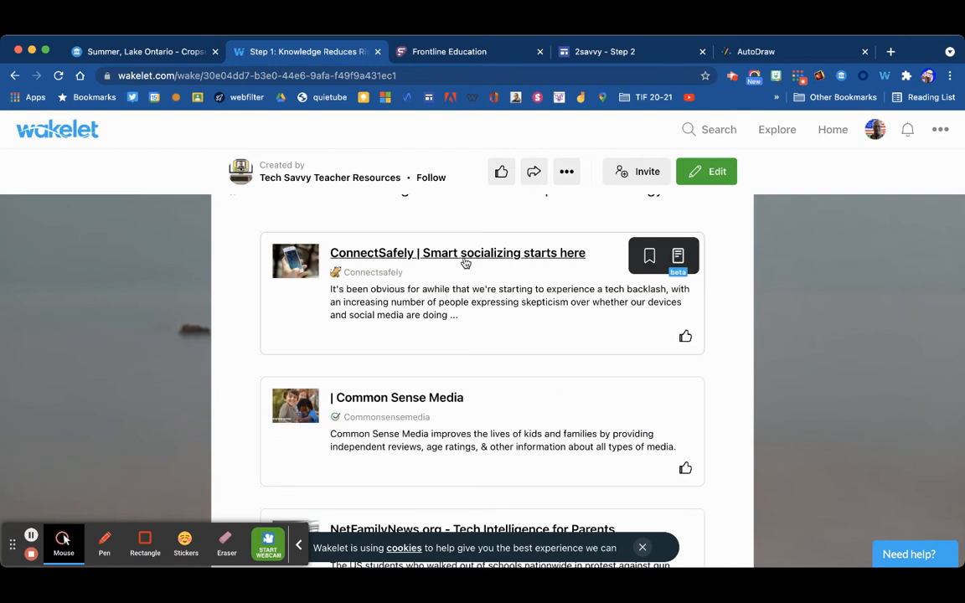
Open ConnectSafely and scroll its homepage through posts like 'Ask Trish' and the Roblox guide.
{"action": "left_click", "coordinate": [457, 252]}
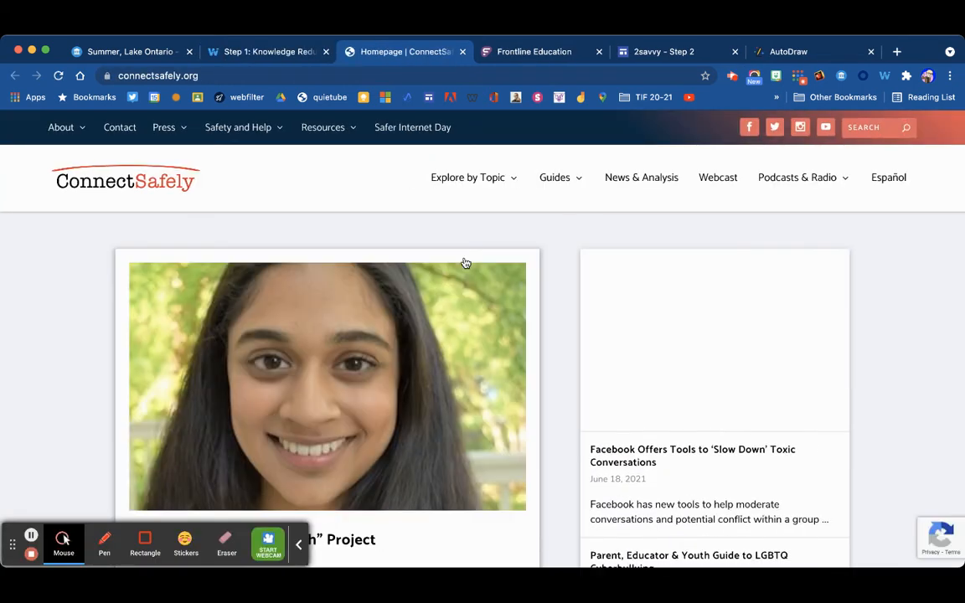
{"action": "scroll", "scroll_direction": "down", "scroll_amount": 3}
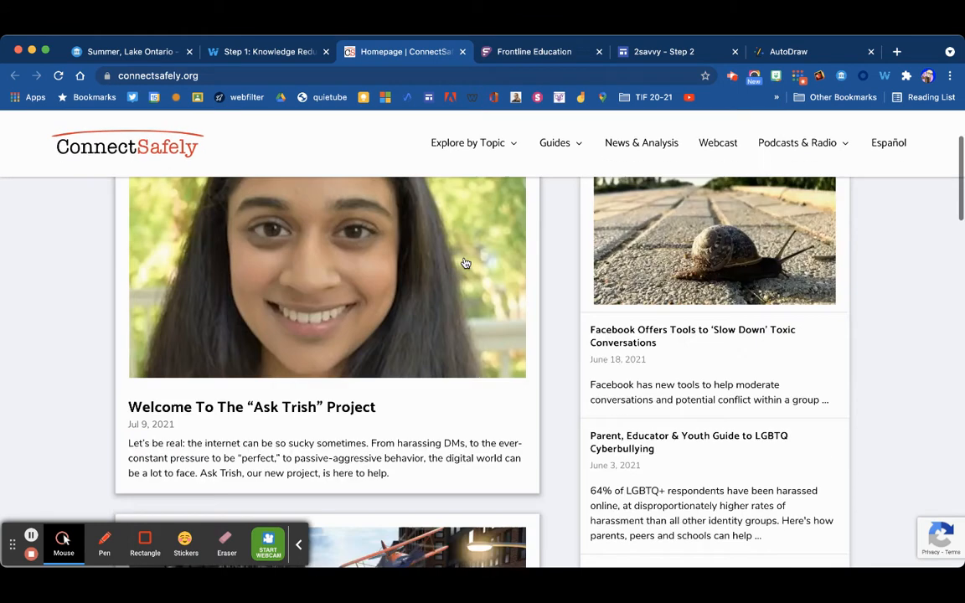
{"action": "scroll", "scroll_direction": "down", "scroll_amount": 3}
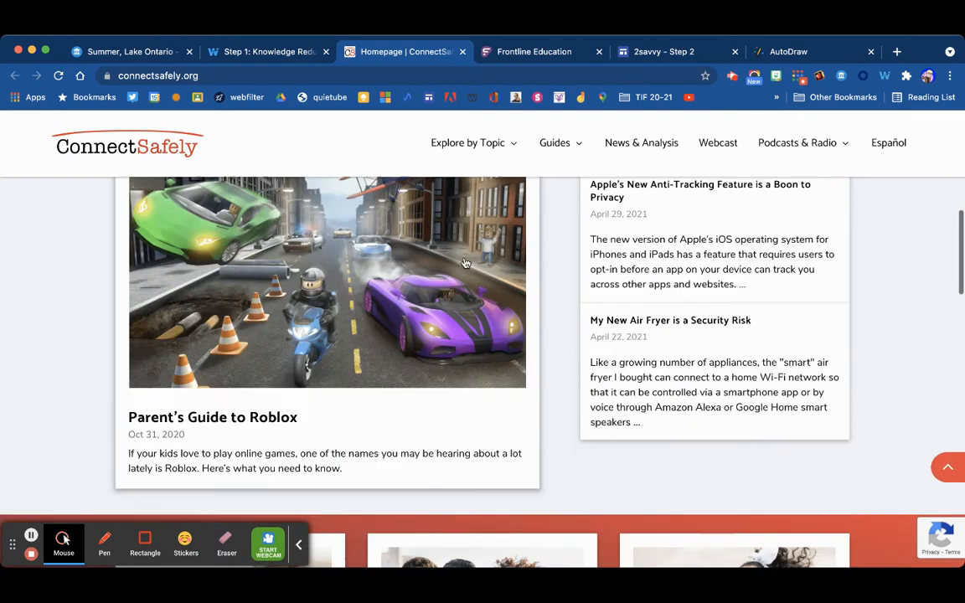
{"action": "scroll", "scroll_direction": "down", "scroll_amount": 3}
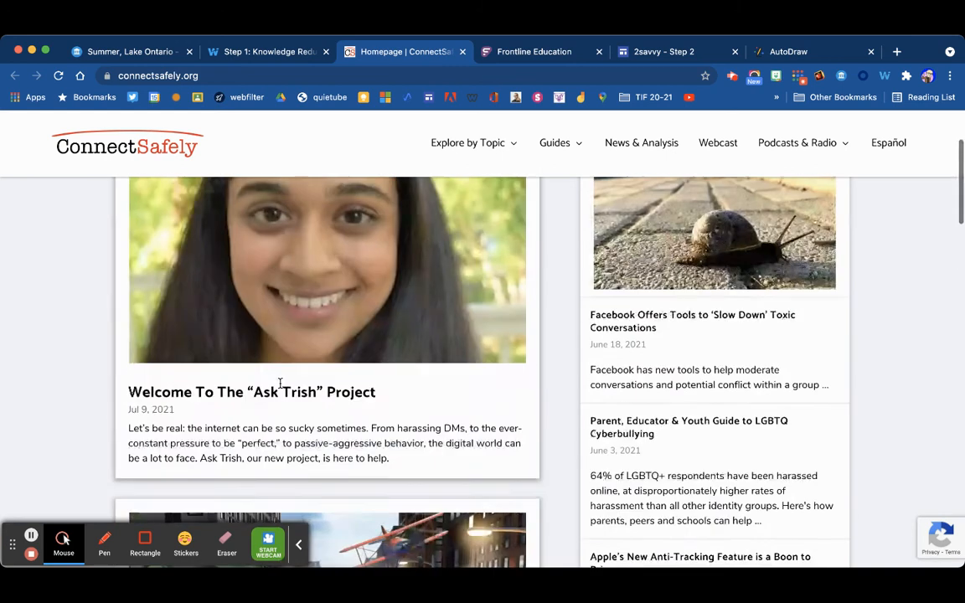
{"action": "scroll", "scroll_direction": "down", "scroll_amount": 3}
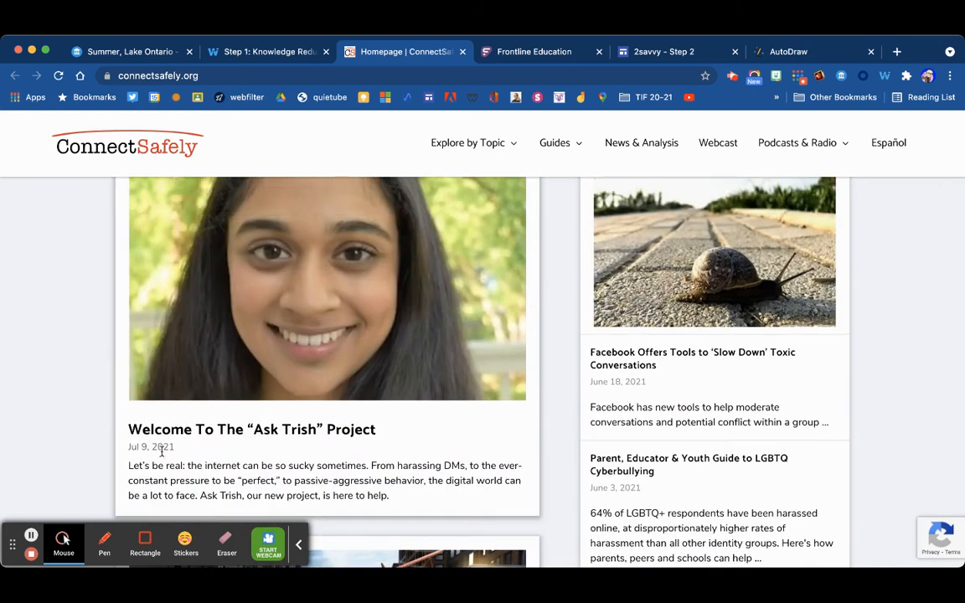
{"action": "scroll", "scroll_direction": "up", "scroll_amount": 3}
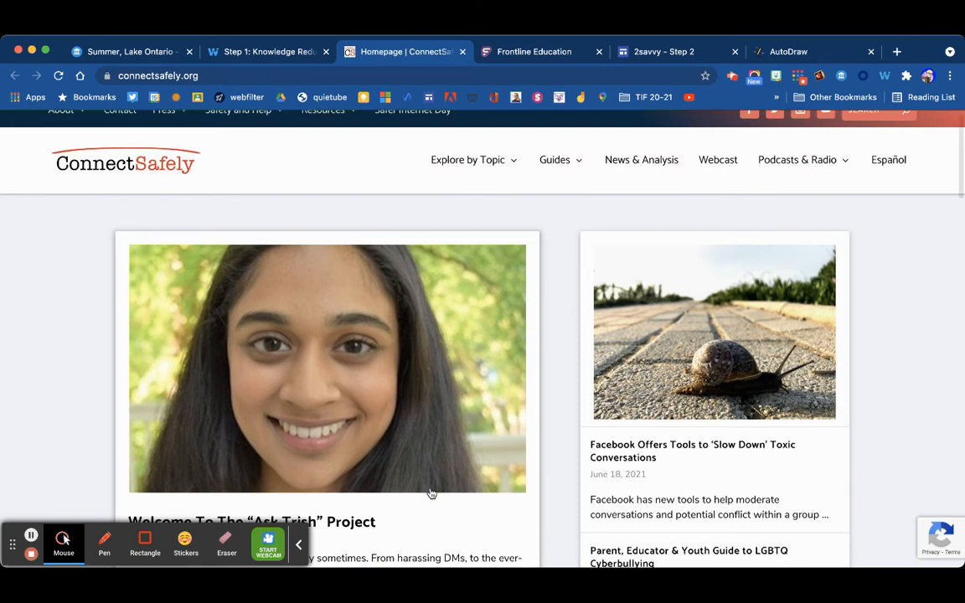
{"action": "scroll", "scroll_direction": "down", "scroll_amount": 3}
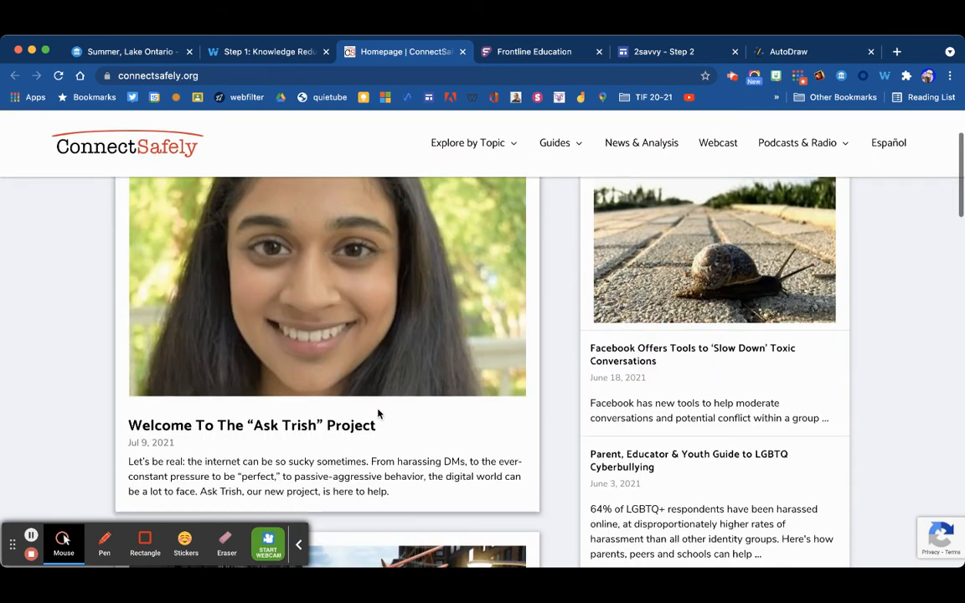
{"action": "scroll", "scroll_direction": "down", "scroll_amount": 3}
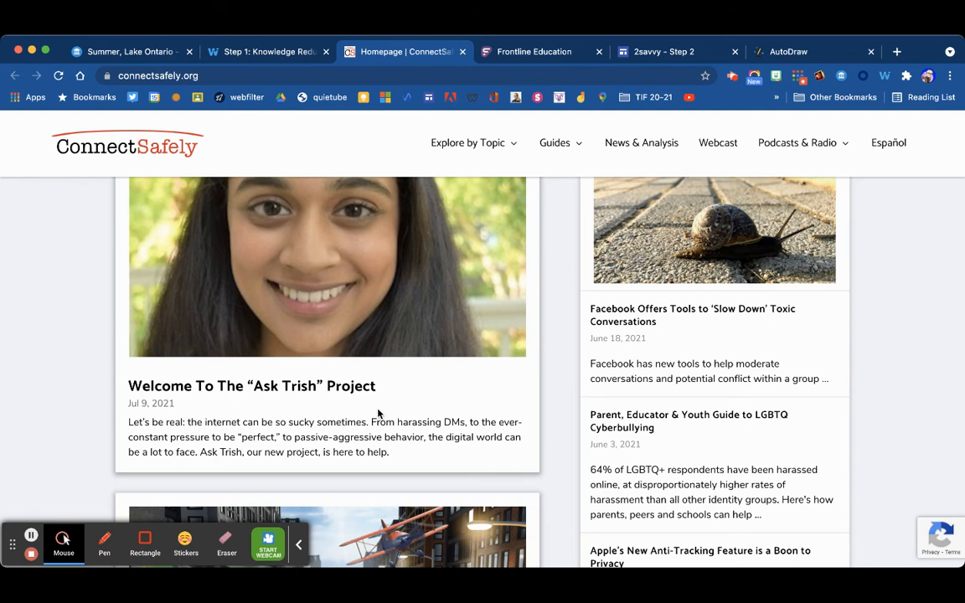
{"action": "mouse_move", "coordinate": [586, 215]}
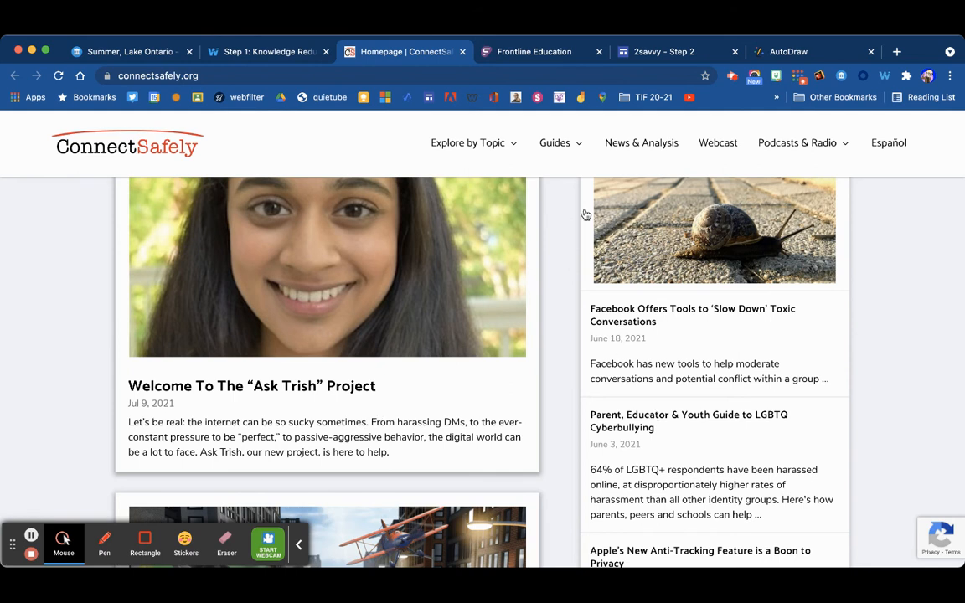
Browse ConnectSafely's Educator Guides and open 'The Educator's Guide to Creativity & Copyright'.
{"action": "left_click", "coordinate": [554, 142]}
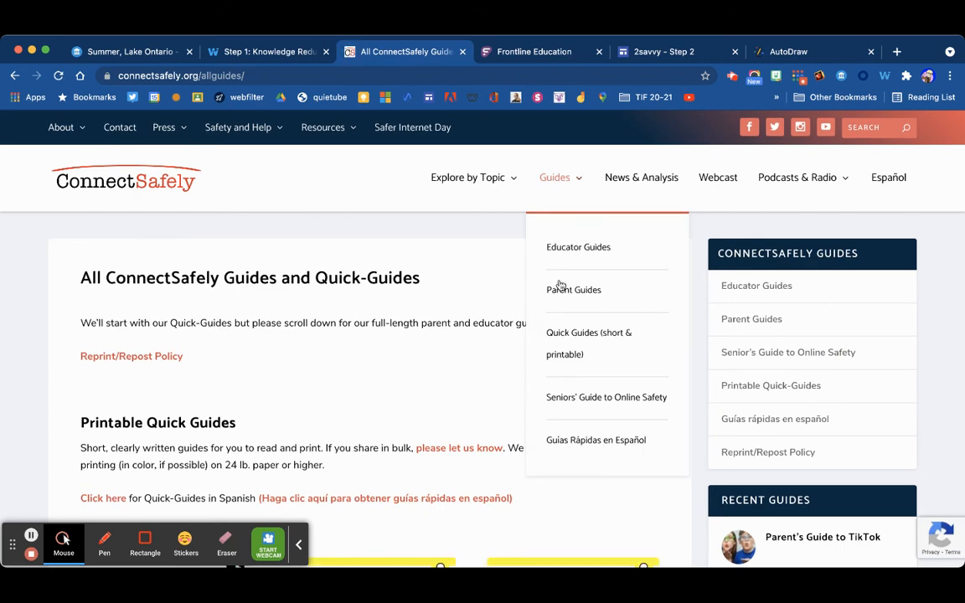
{"action": "mouse_move", "coordinate": [570, 291]}
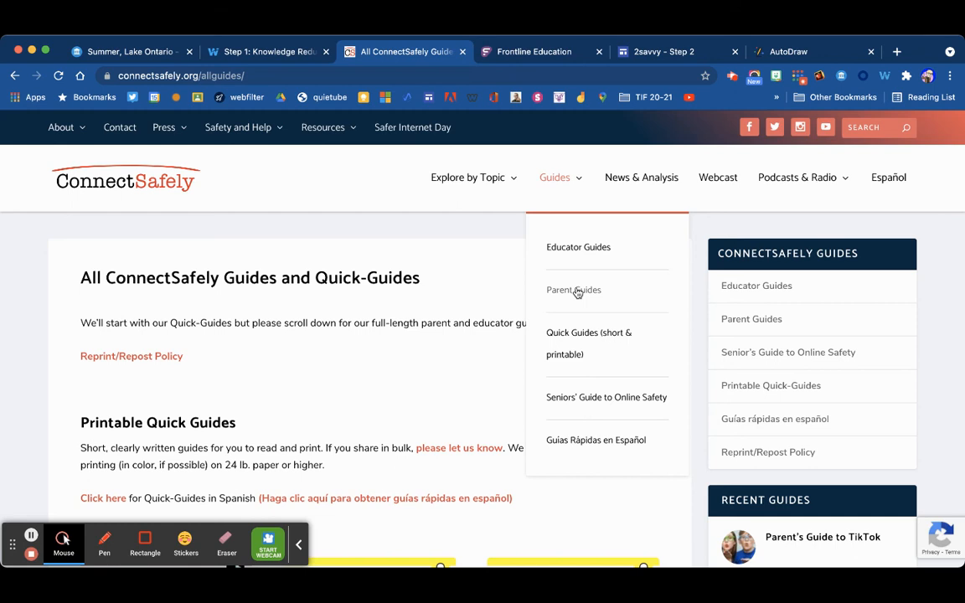
{"action": "mouse_move", "coordinate": [600, 261]}
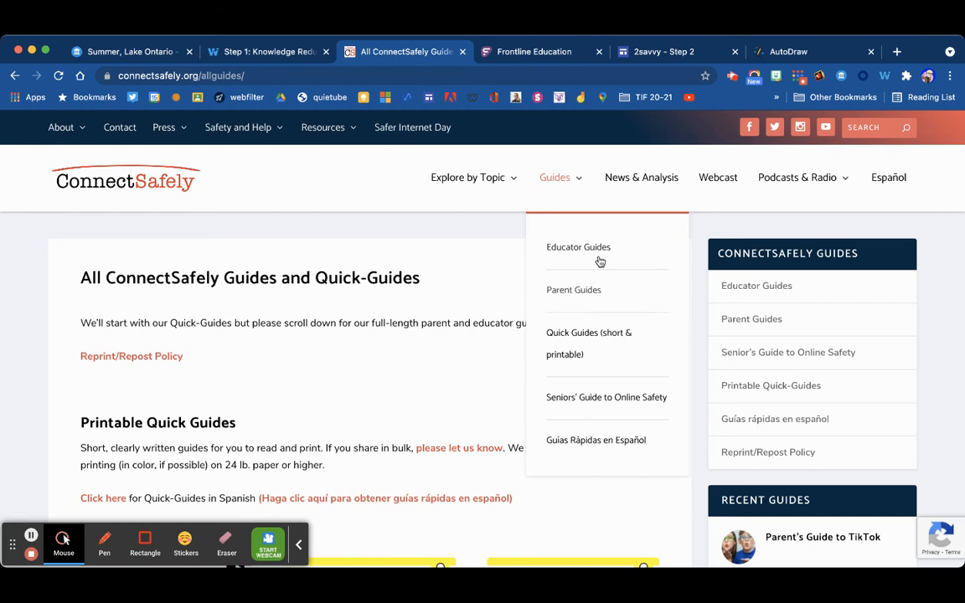
{"action": "mouse_move", "coordinate": [559, 247]}
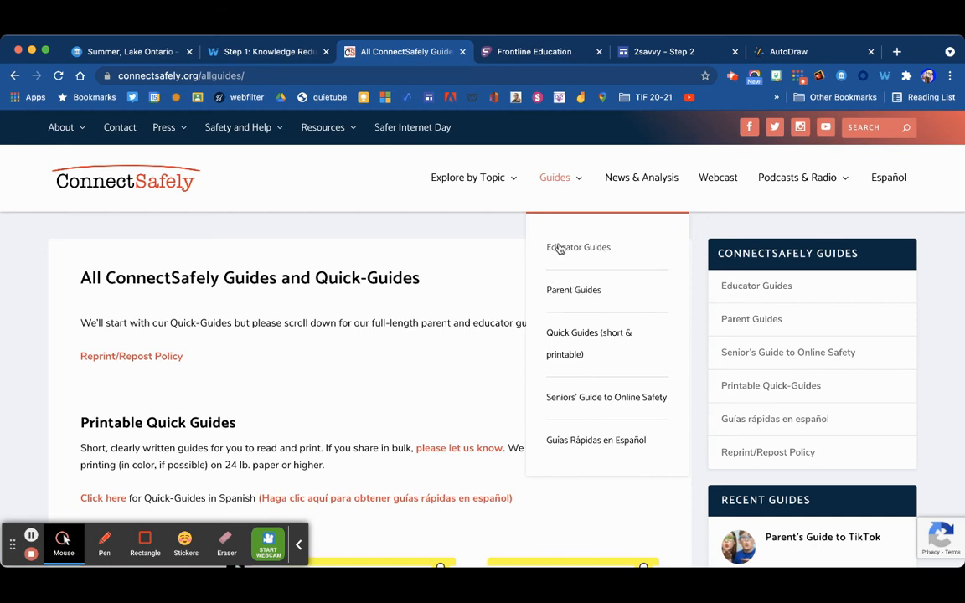
{"action": "mouse_move", "coordinate": [584, 250]}
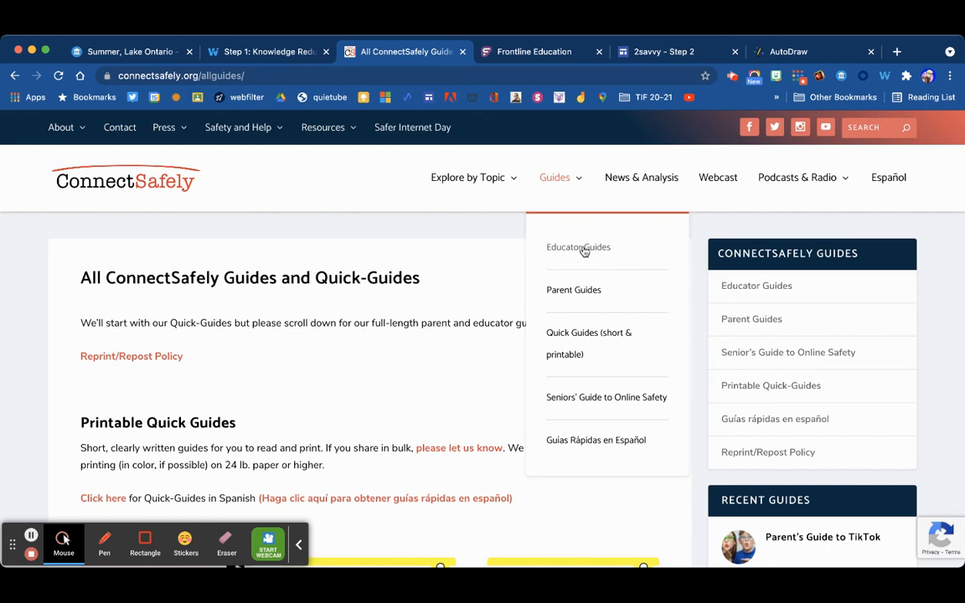
{"action": "left_click", "coordinate": [578, 247]}
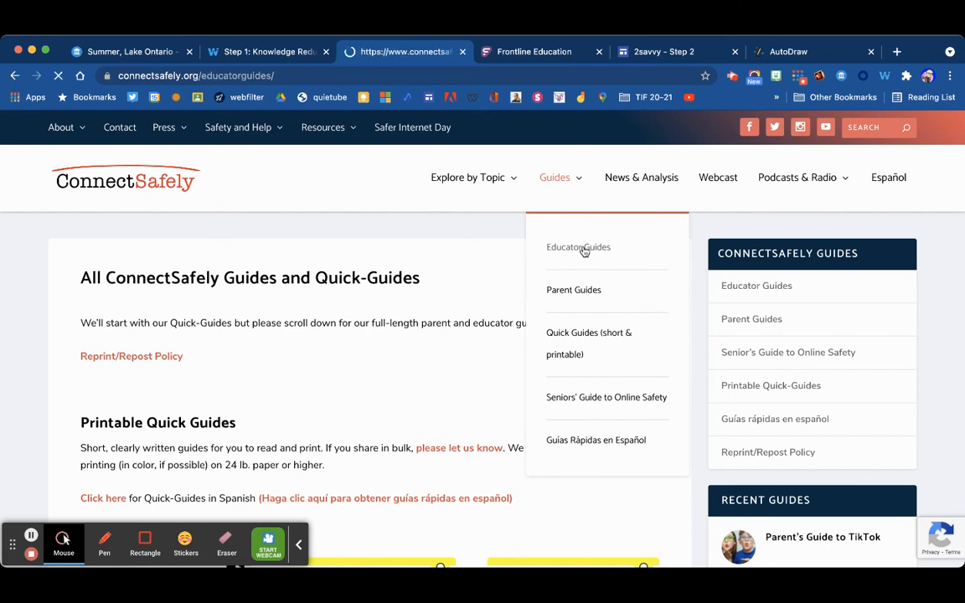
{"action": "left_click", "coordinate": [578, 247]}
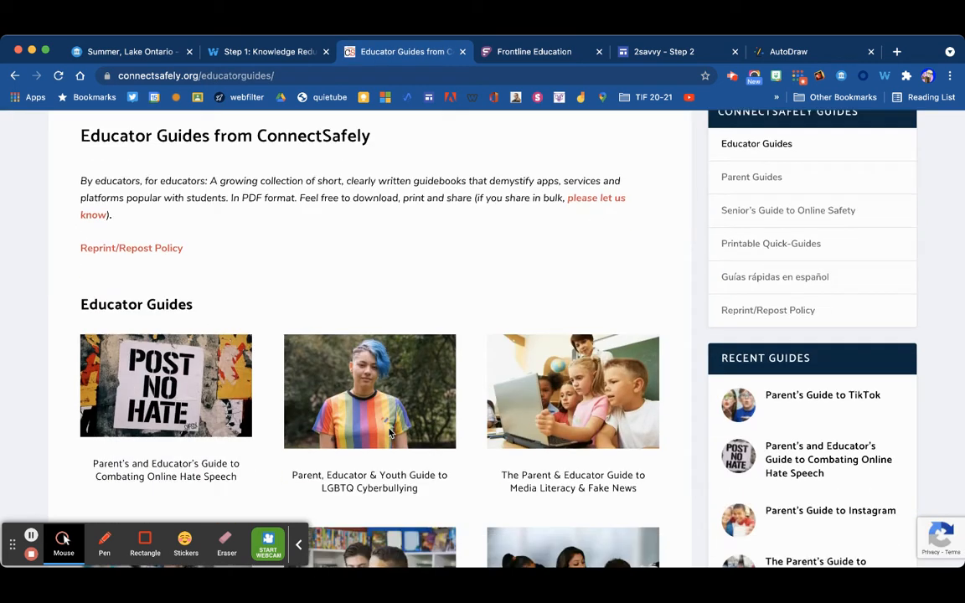
{"action": "scroll", "scroll_direction": "down", "scroll_amount": 3}
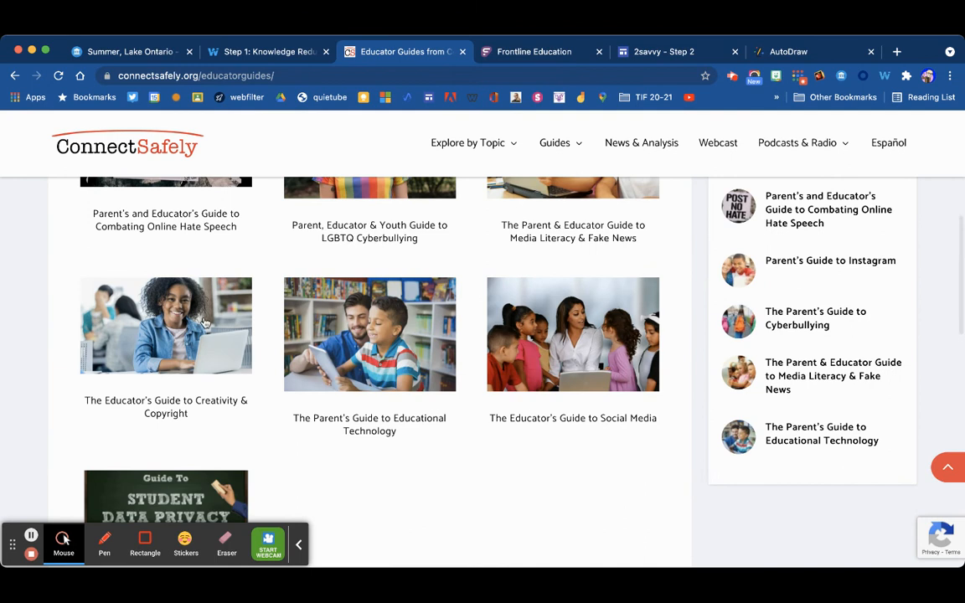
{"action": "mouse_move", "coordinate": [209, 233]}
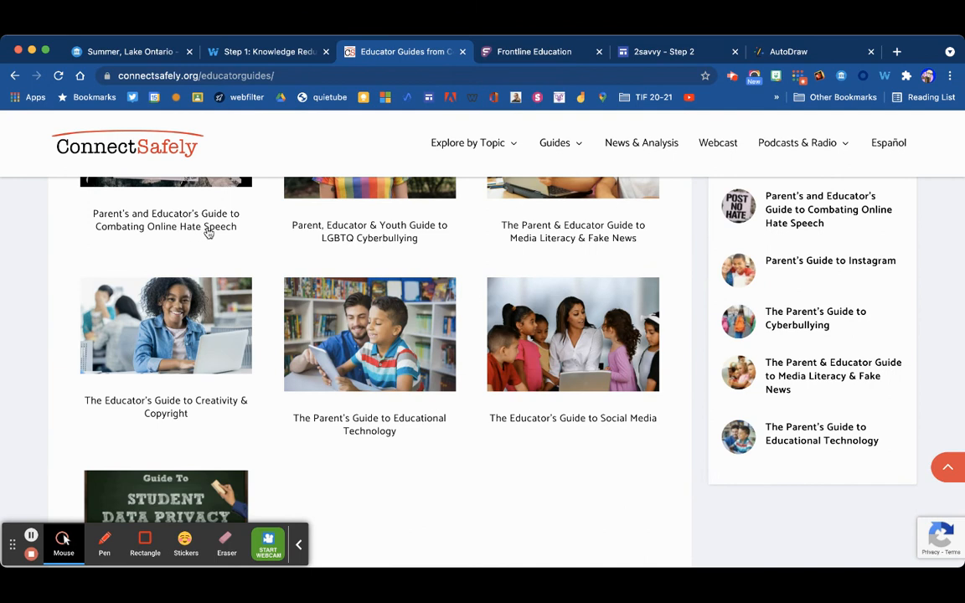
{"action": "scroll", "scroll_direction": "down", "scroll_amount": 3}
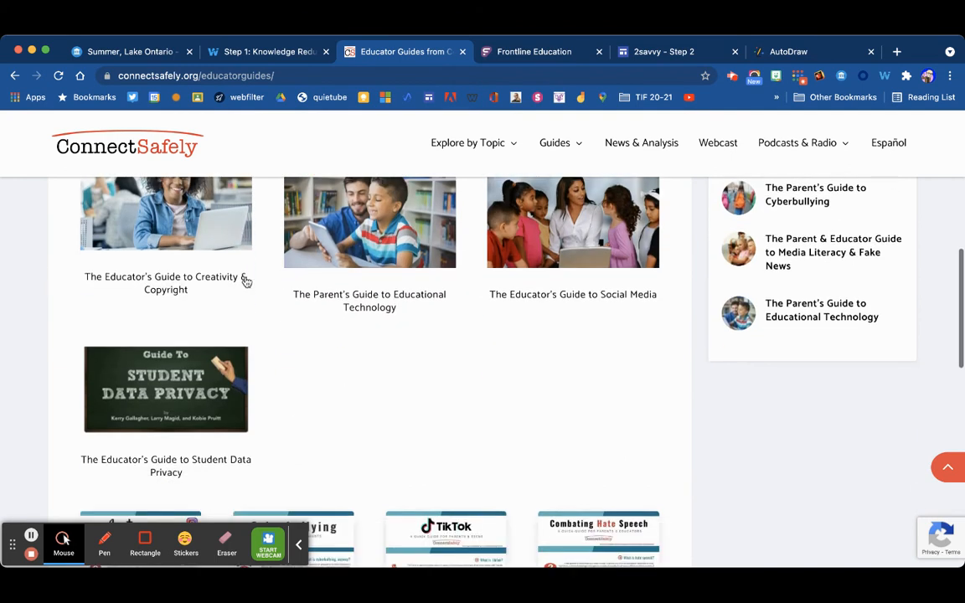
{"action": "mouse_move", "coordinate": [360, 303]}
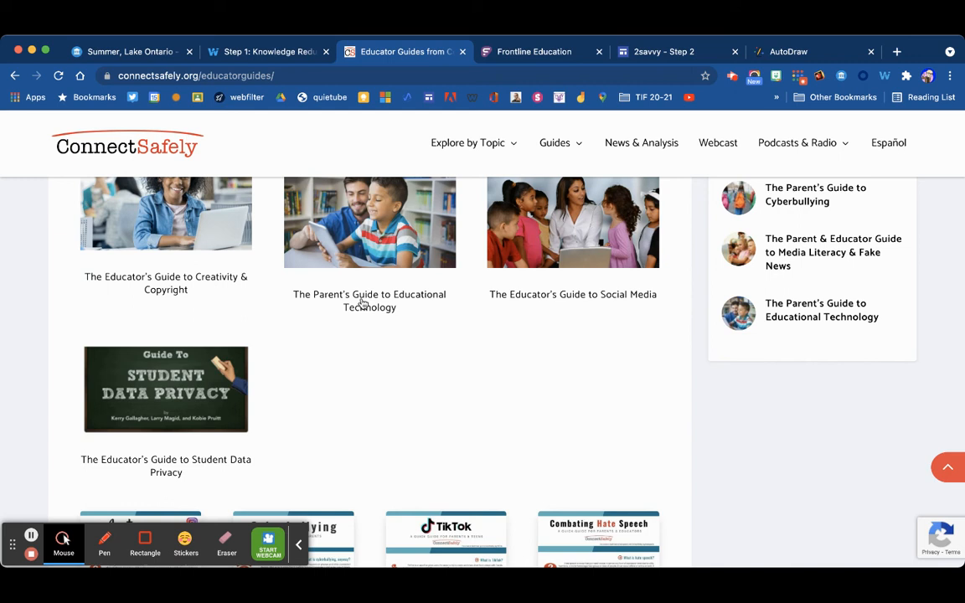
{"action": "mouse_move", "coordinate": [167, 289]}
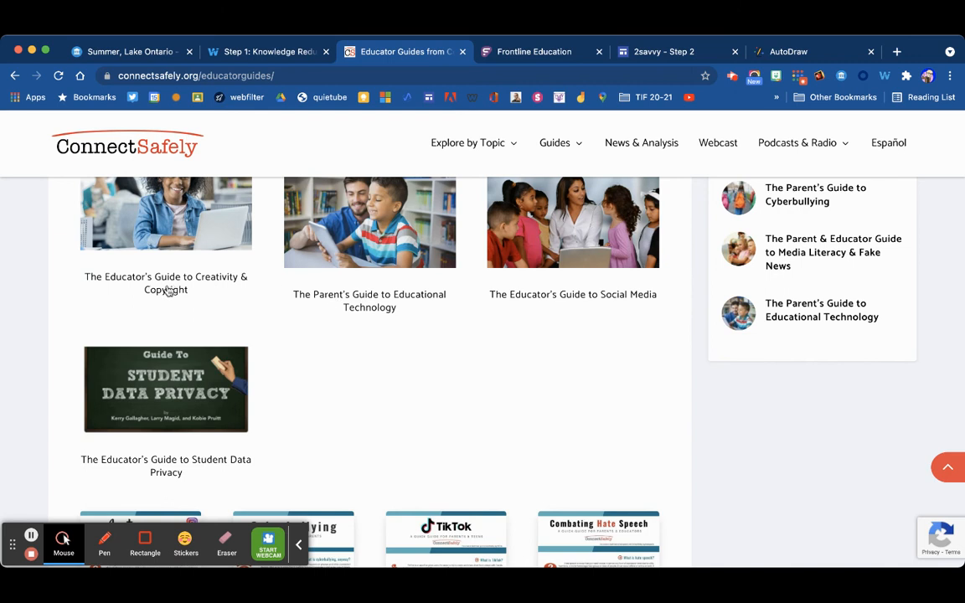
{"action": "left_click", "coordinate": [166, 283]}
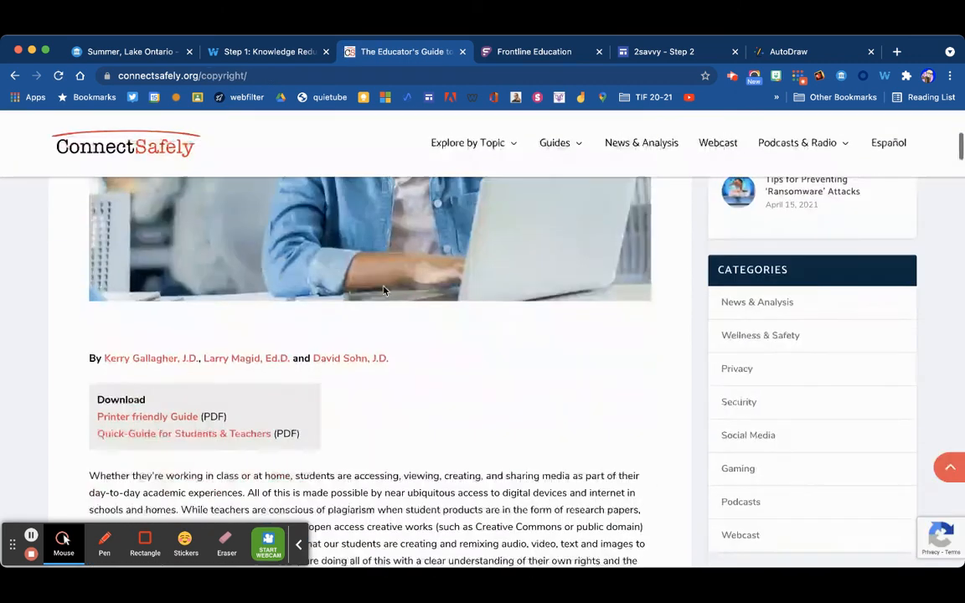
Scroll down through the Creativity & Copyright guide's sections, then back up toward the top.
{"action": "scroll", "scroll_direction": "down", "scroll_amount": 3}
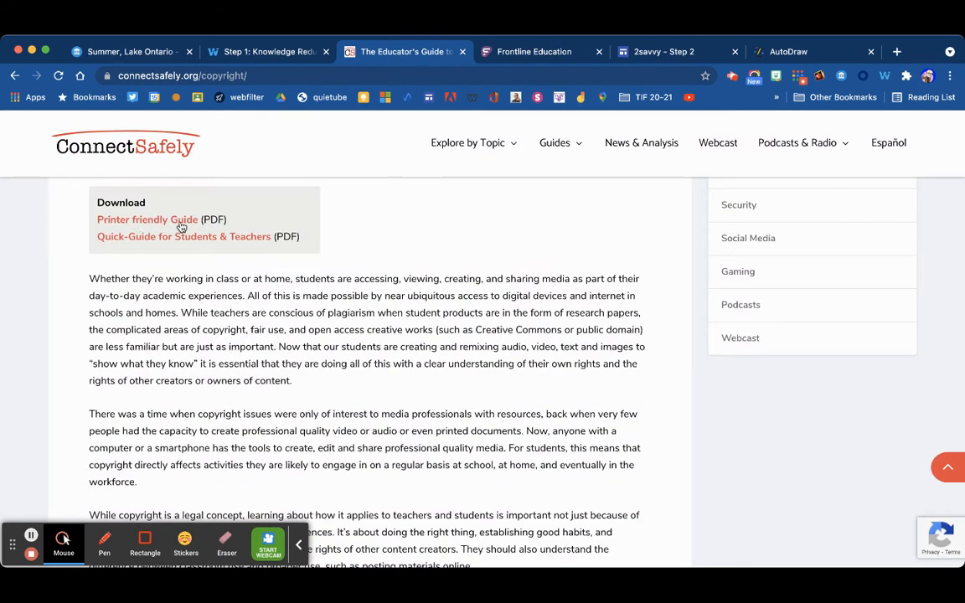
{"action": "mouse_move", "coordinate": [226, 273]}
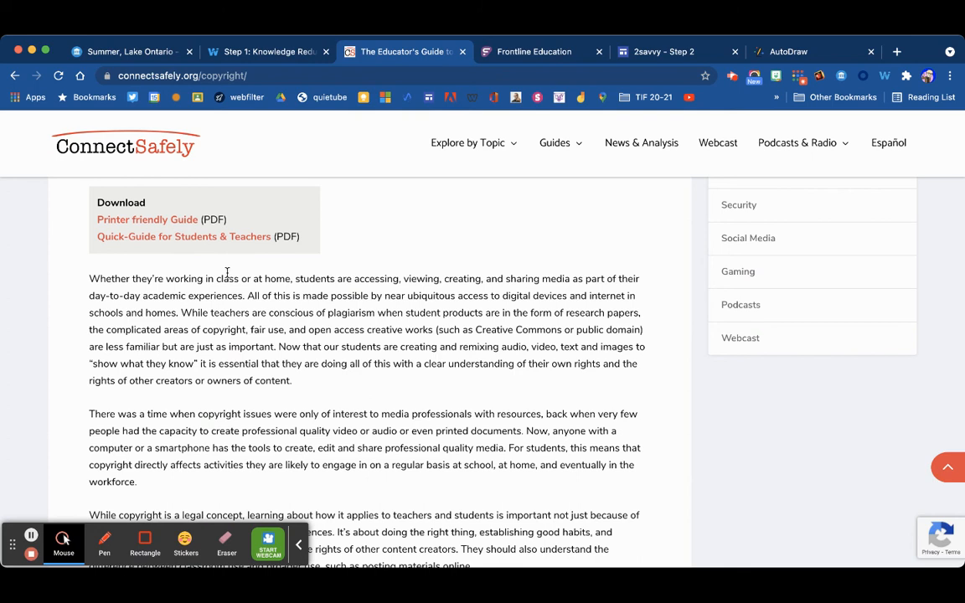
{"action": "scroll", "scroll_direction": "down", "scroll_amount": 3}
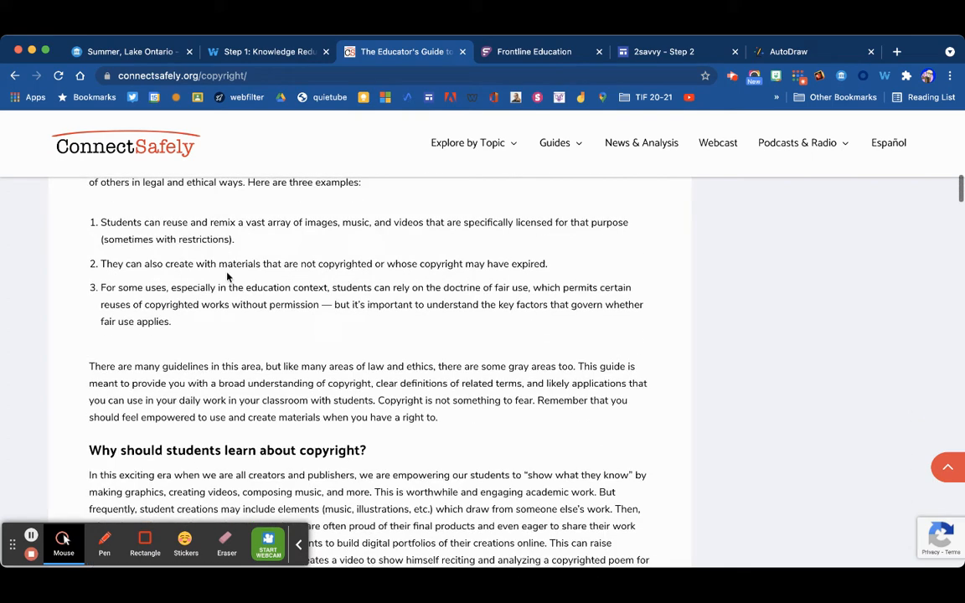
{"action": "scroll", "scroll_direction": "down", "scroll_amount": 3}
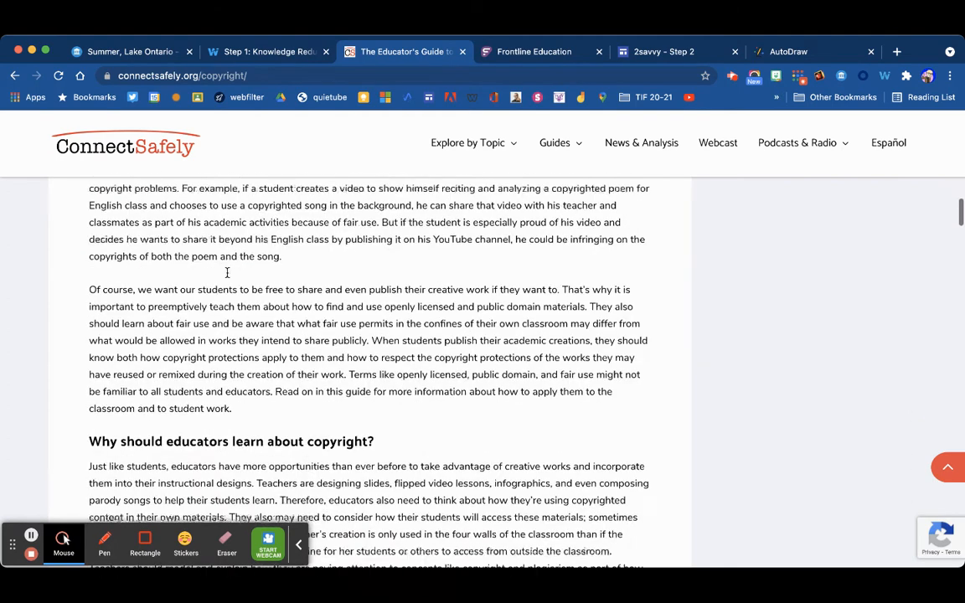
{"action": "scroll", "scroll_direction": "down", "scroll_amount": 3}
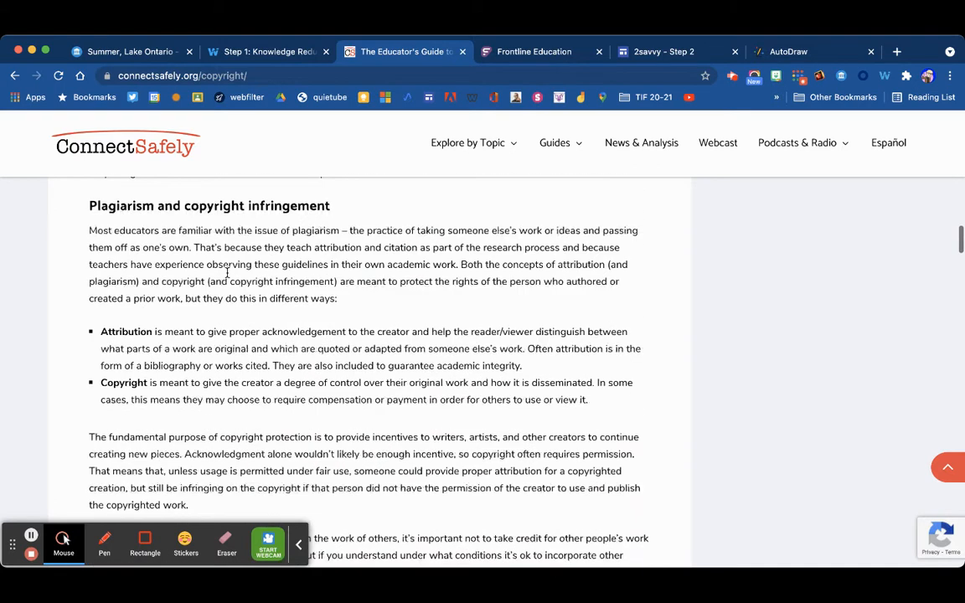
{"action": "scroll", "scroll_direction": "down", "scroll_amount": 3}
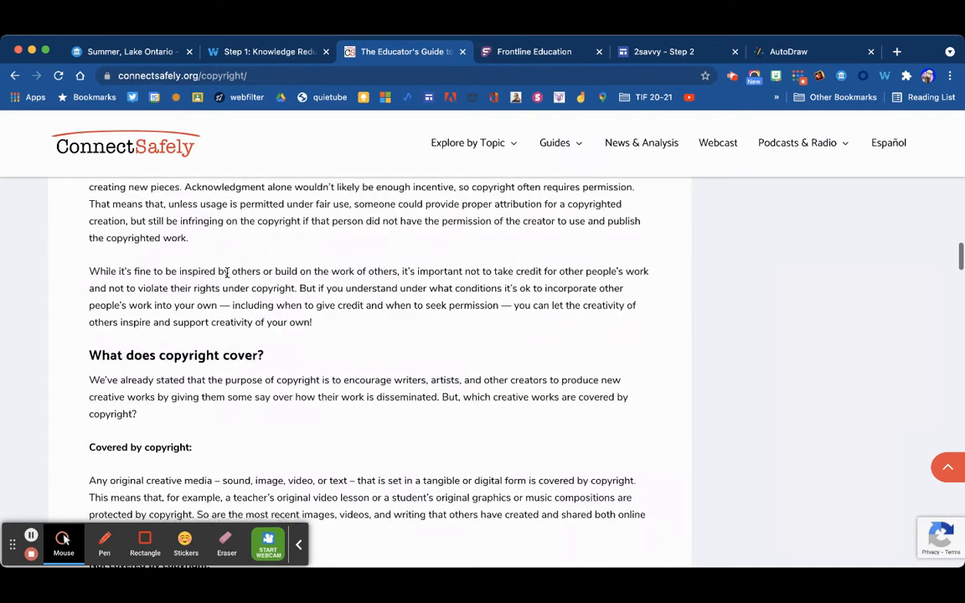
{"action": "scroll", "scroll_direction": "up", "scroll_amount": 3}
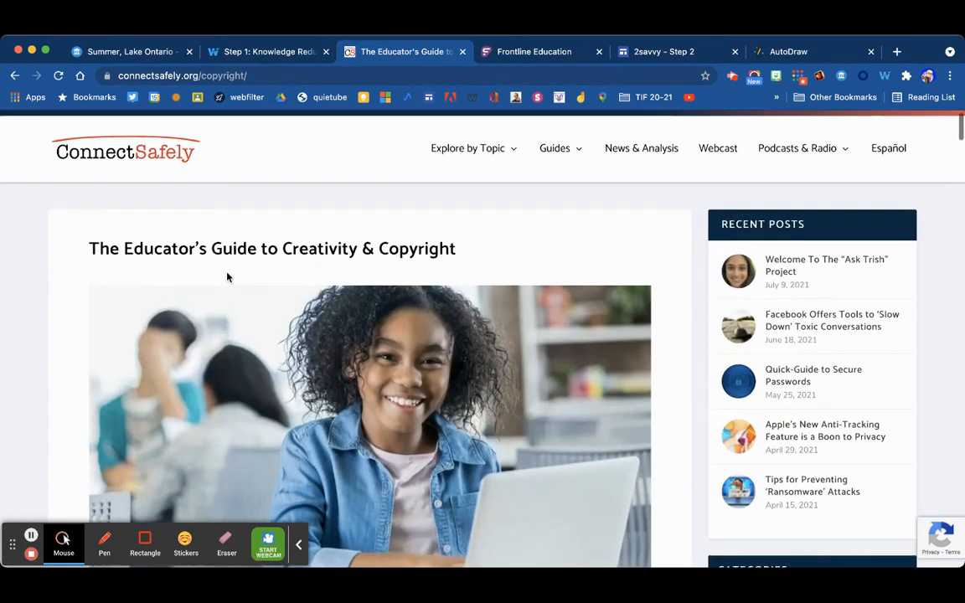
{"action": "scroll", "scroll_direction": "up", "scroll_amount": 3}
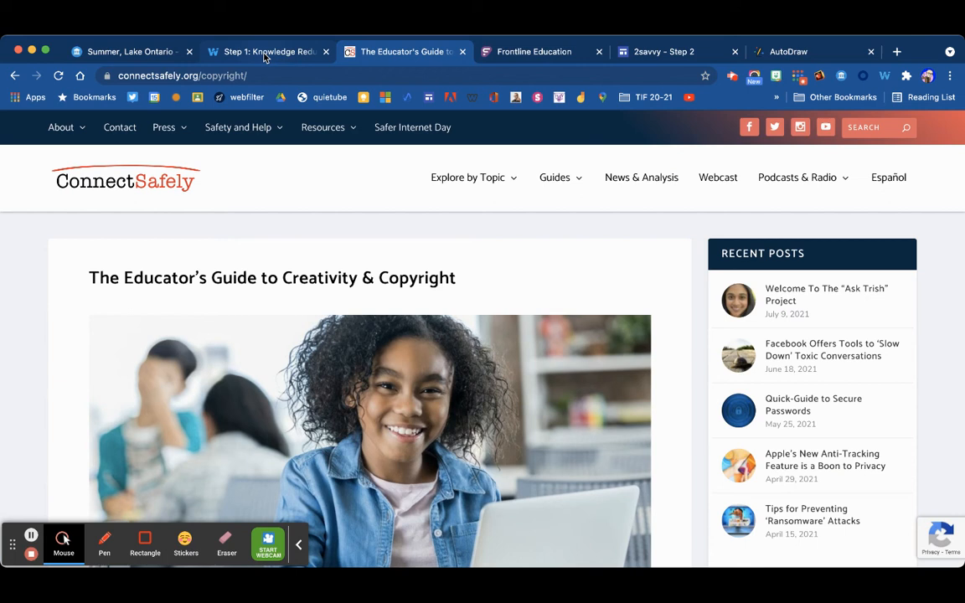
Go back to the Wakelet collection and open the Common Sense Media card.
{"action": "left_click", "coordinate": [555, 177]}
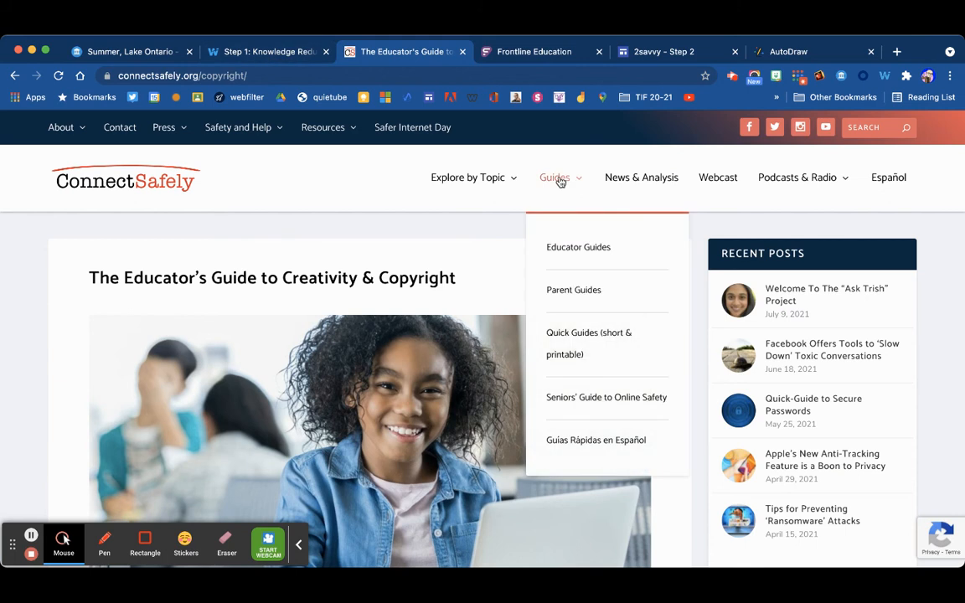
{"action": "left_click", "coordinate": [268, 51]}
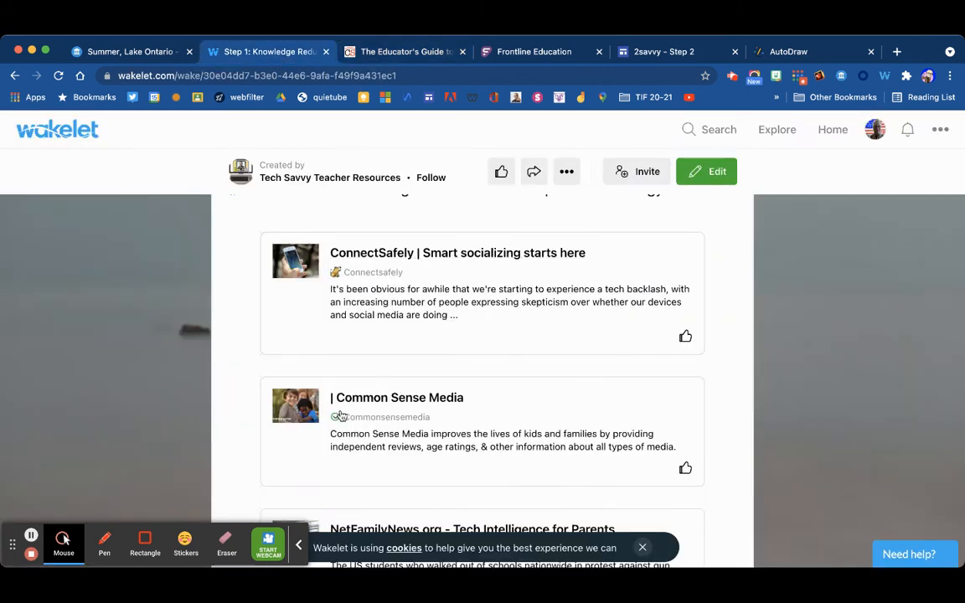
{"action": "scroll", "scroll_direction": "down", "scroll_amount": 3}
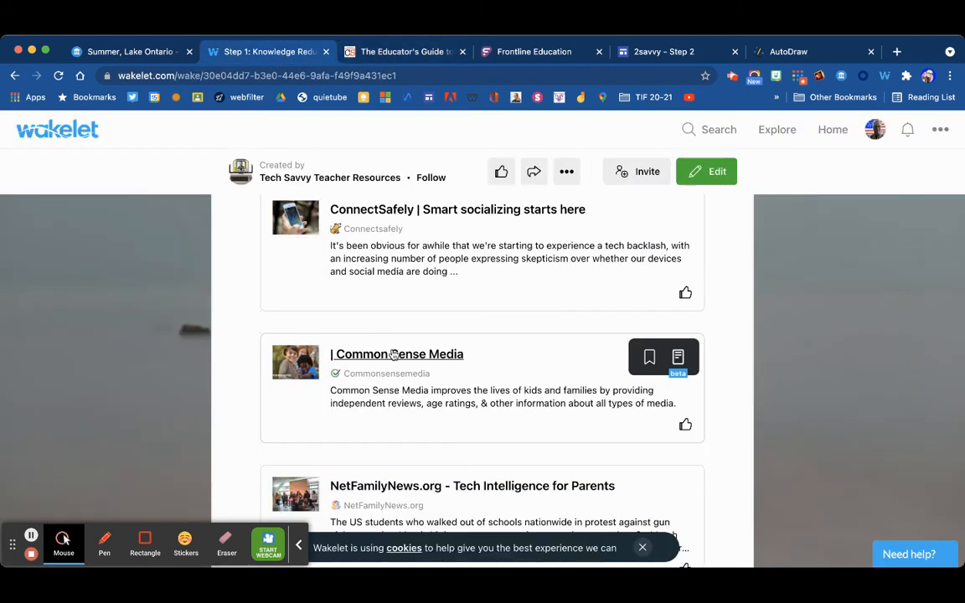
{"action": "left_click", "coordinate": [397, 353]}
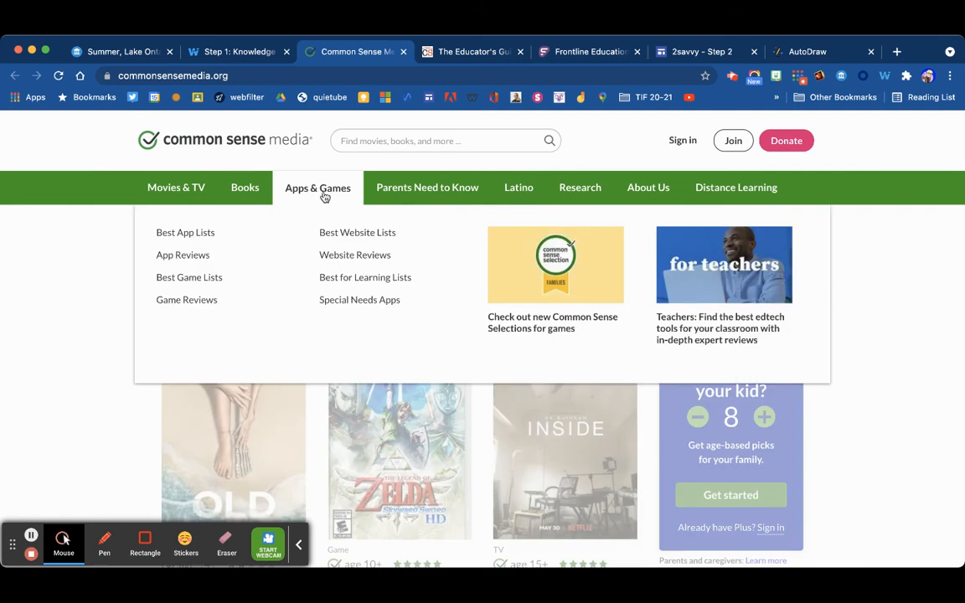
{"action": "mouse_move", "coordinate": [214, 226]}
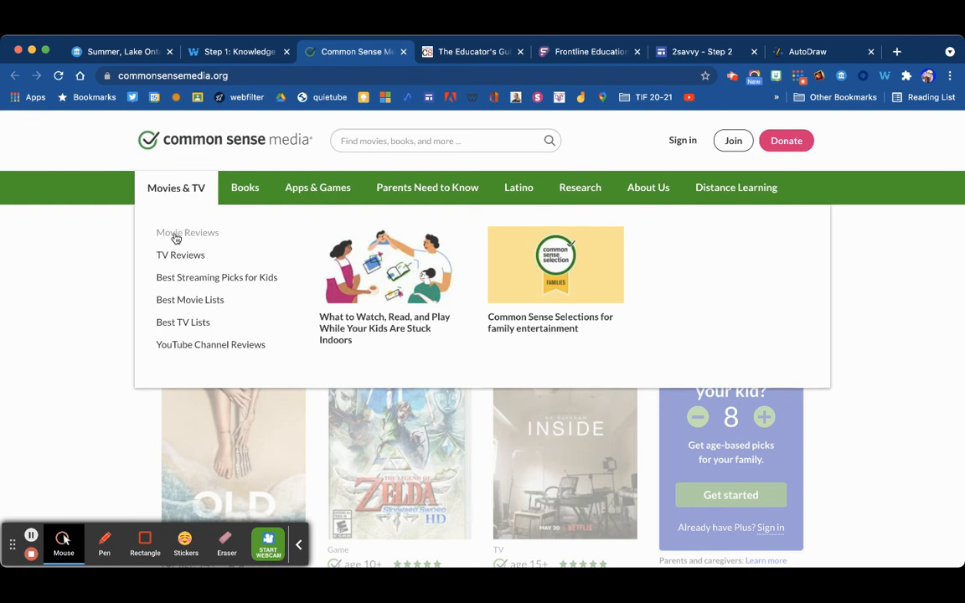
Open Common Sense Media's Movie Reviews and scroll past Smelliville to The Christmas Dance.
{"action": "left_click", "coordinate": [187, 232]}
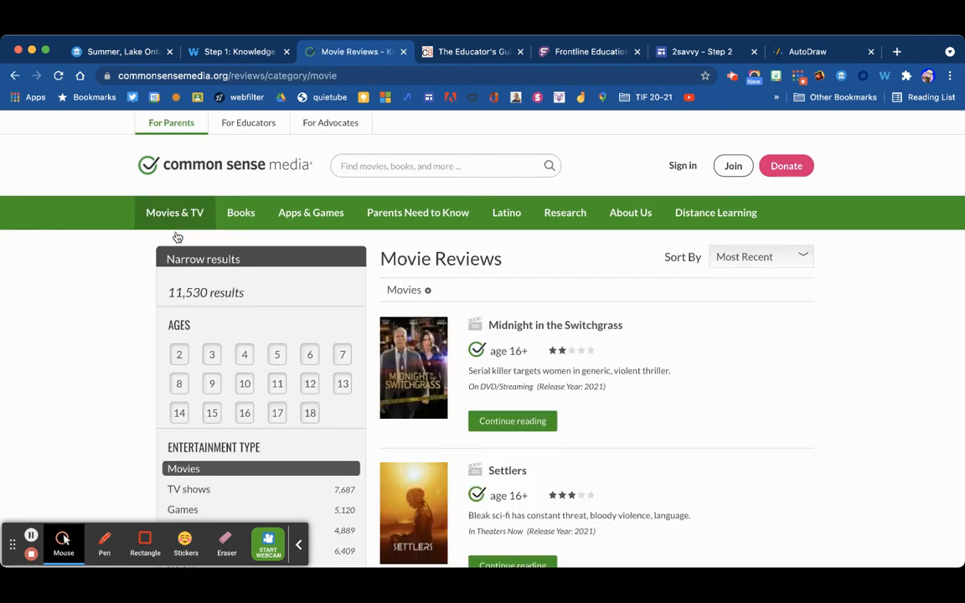
{"action": "scroll", "scroll_direction": "down", "scroll_amount": 3}
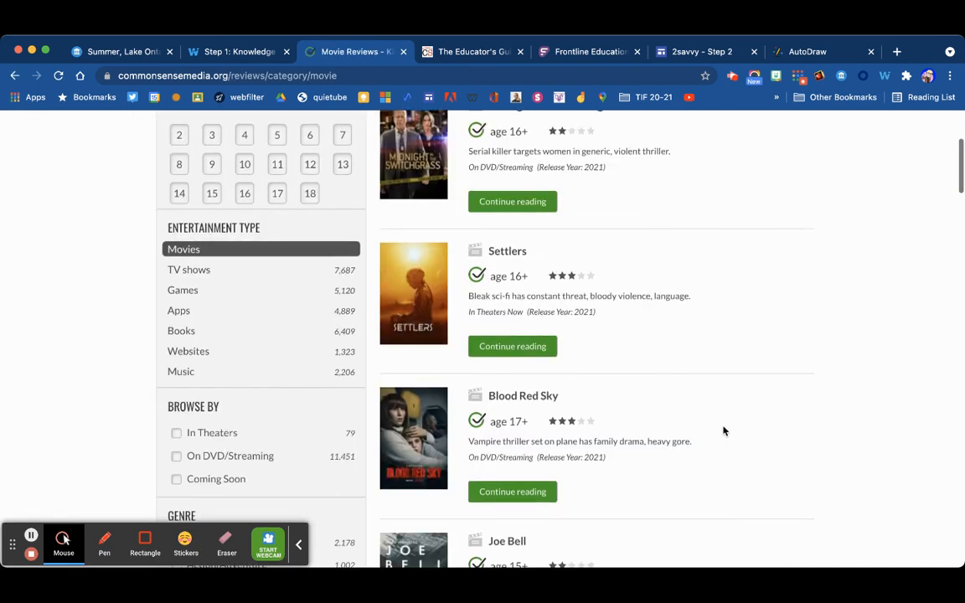
{"action": "scroll", "scroll_direction": "down", "scroll_amount": 3}
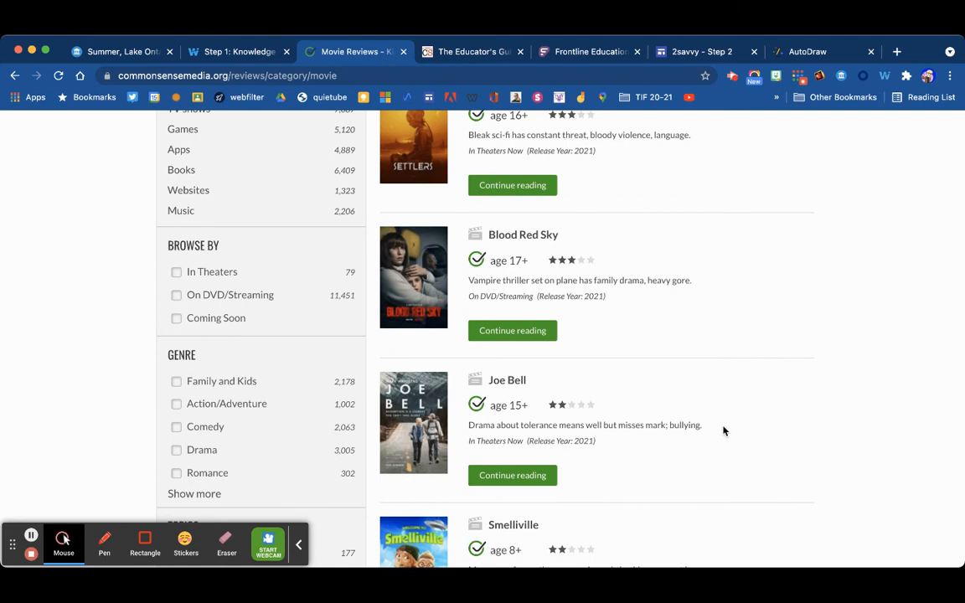
{"action": "scroll", "scroll_direction": "down", "scroll_amount": 3}
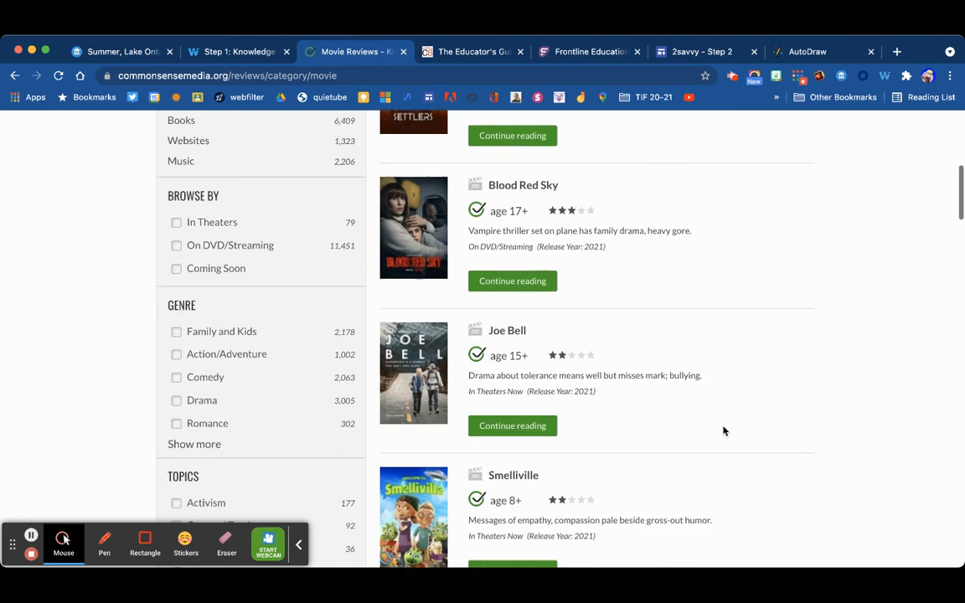
{"action": "scroll", "scroll_direction": "down", "scroll_amount": 3}
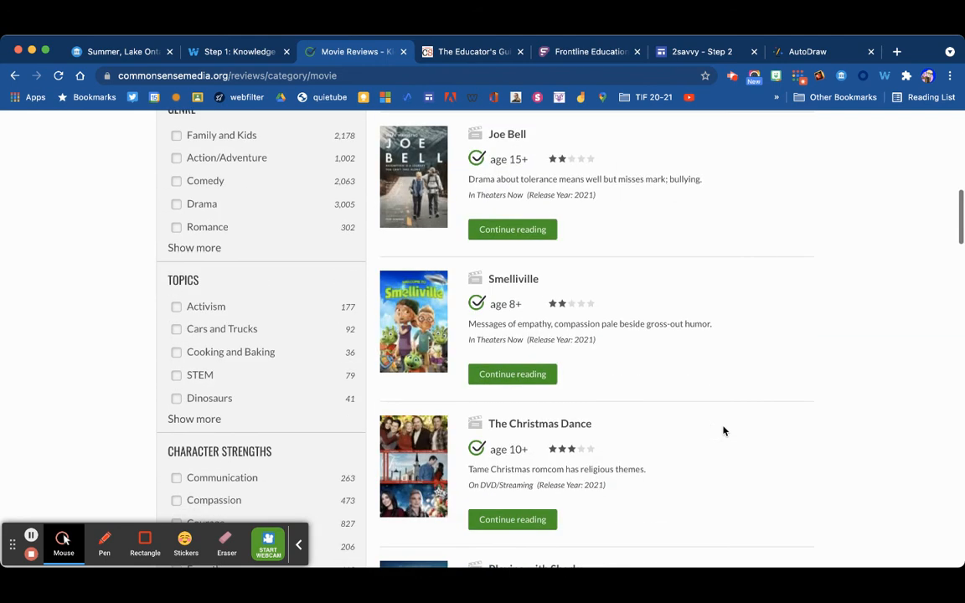
{"action": "scroll", "scroll_direction": "down", "scroll_amount": 3}
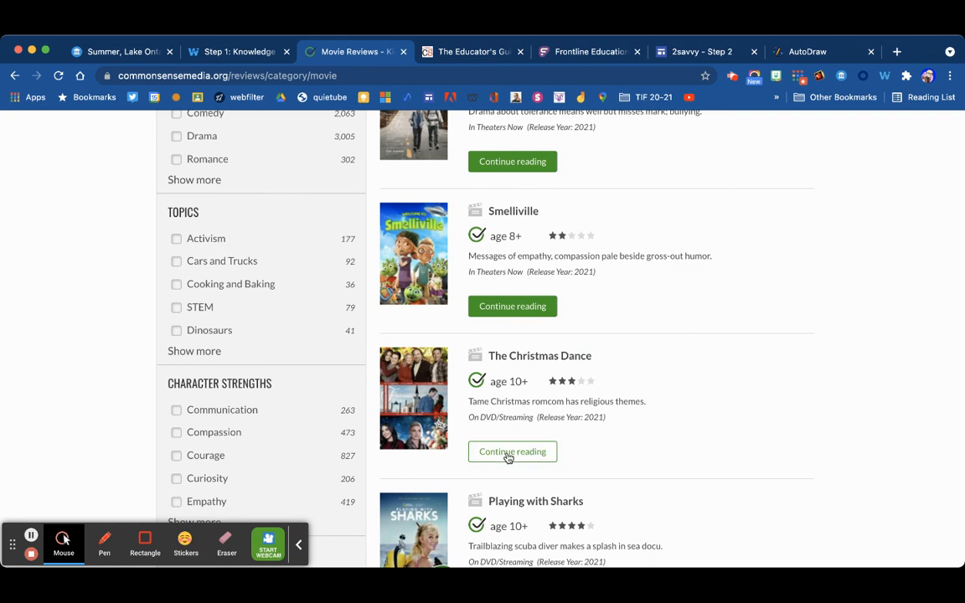
Open The Christmas Dance full review and scroll down through its parents' guide.
{"action": "left_click", "coordinate": [512, 451]}
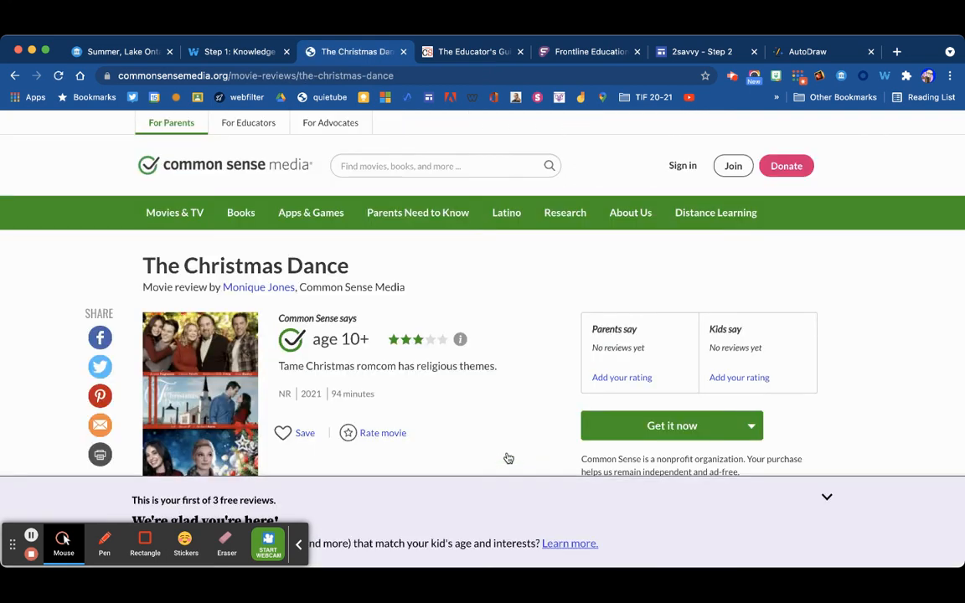
{"action": "scroll", "scroll_direction": "down", "scroll_amount": 3}
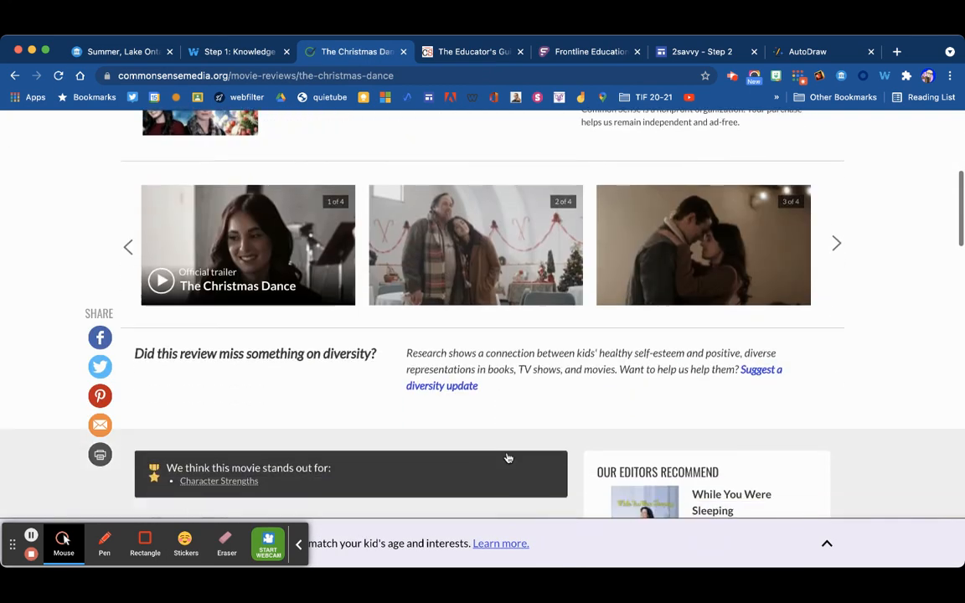
{"action": "scroll", "scroll_direction": "down", "scroll_amount": 3}
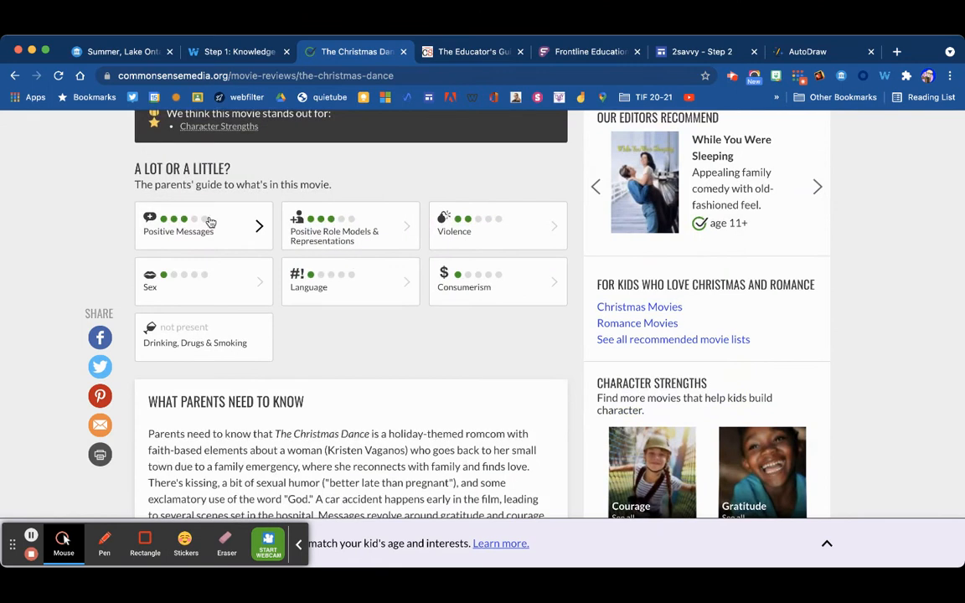
{"action": "mouse_move", "coordinate": [164, 241]}
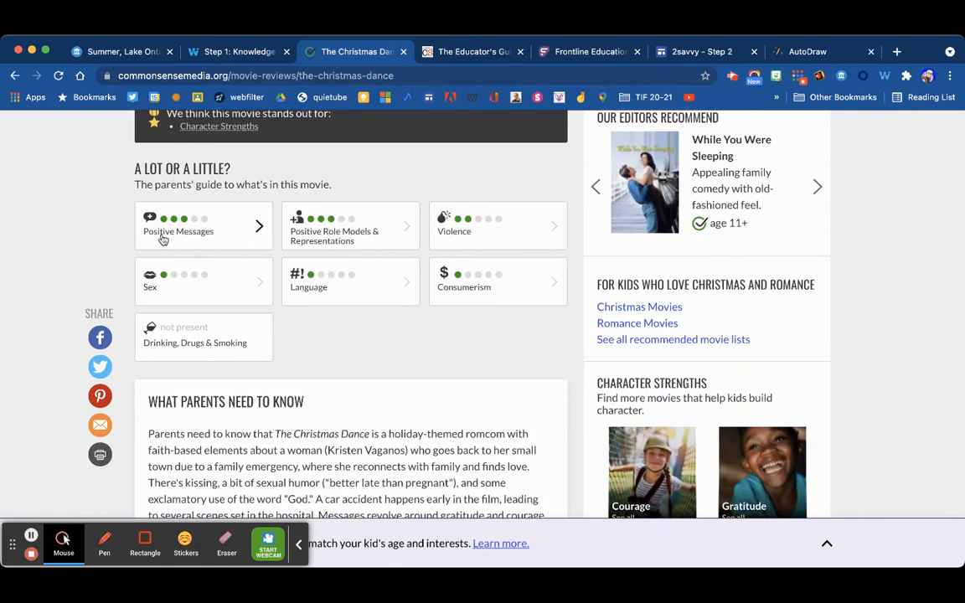
{"action": "mouse_move", "coordinate": [187, 224]}
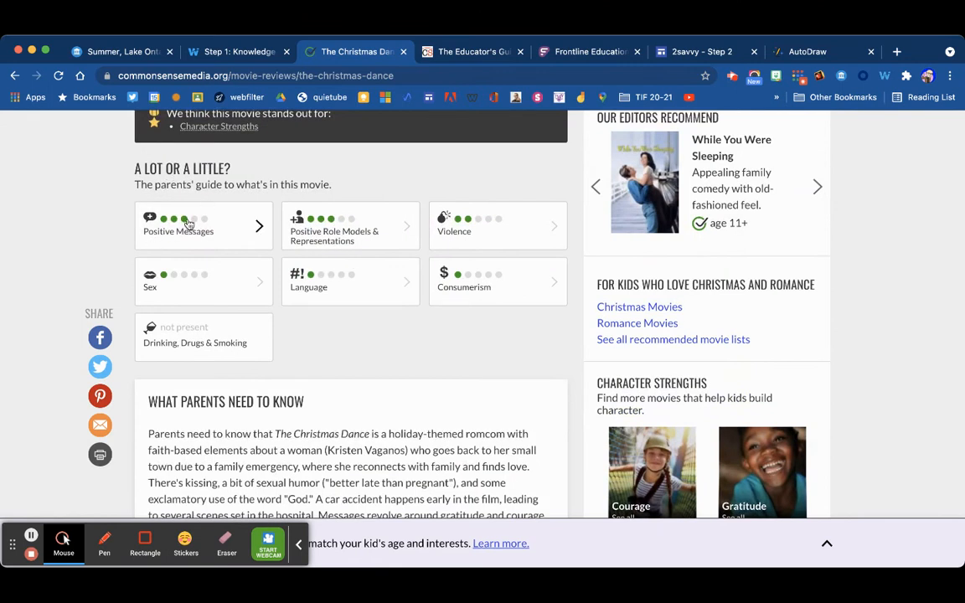
{"action": "mouse_move", "coordinate": [239, 253]}
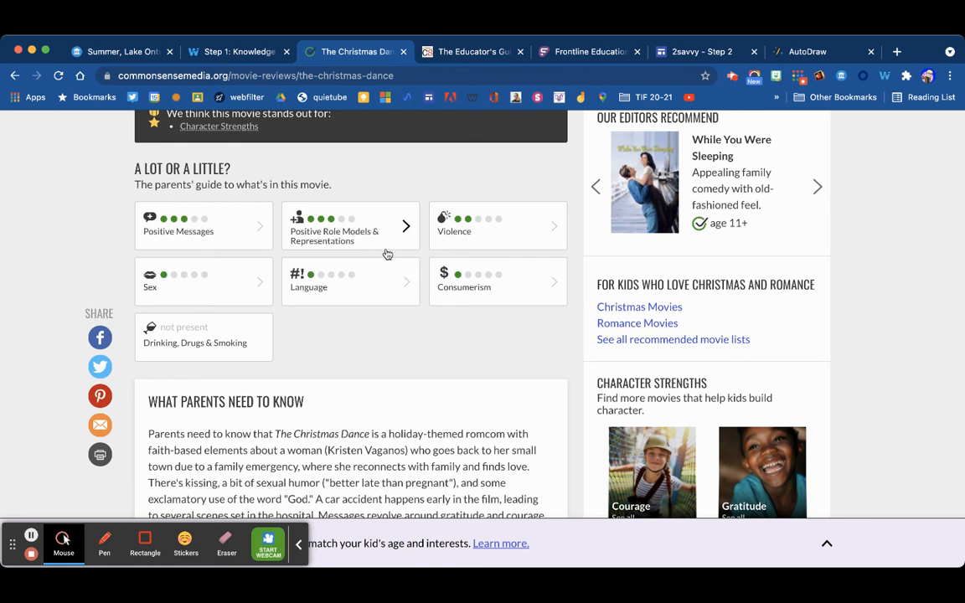
{"action": "mouse_move", "coordinate": [191, 272]}
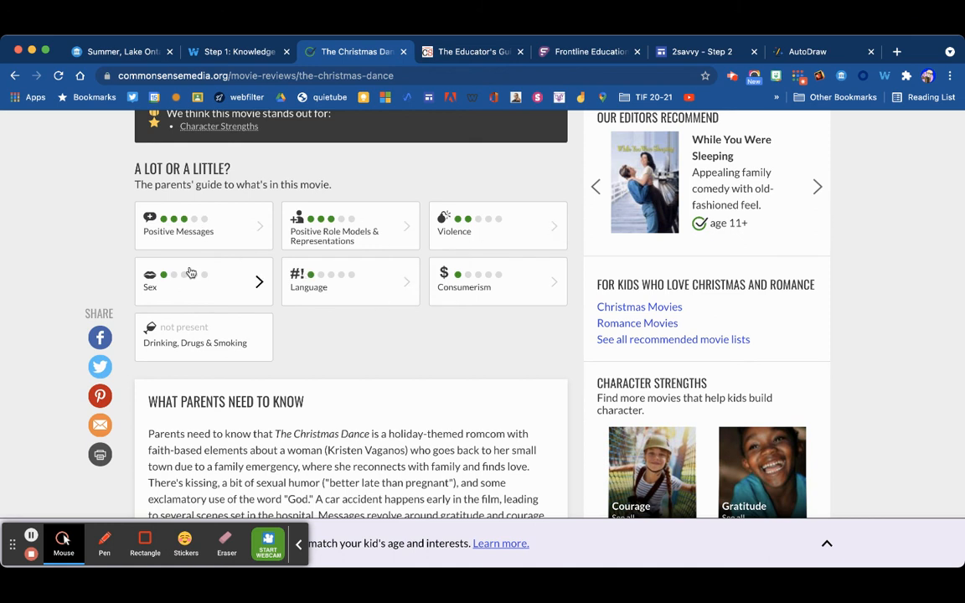
{"action": "mouse_move", "coordinate": [205, 290]}
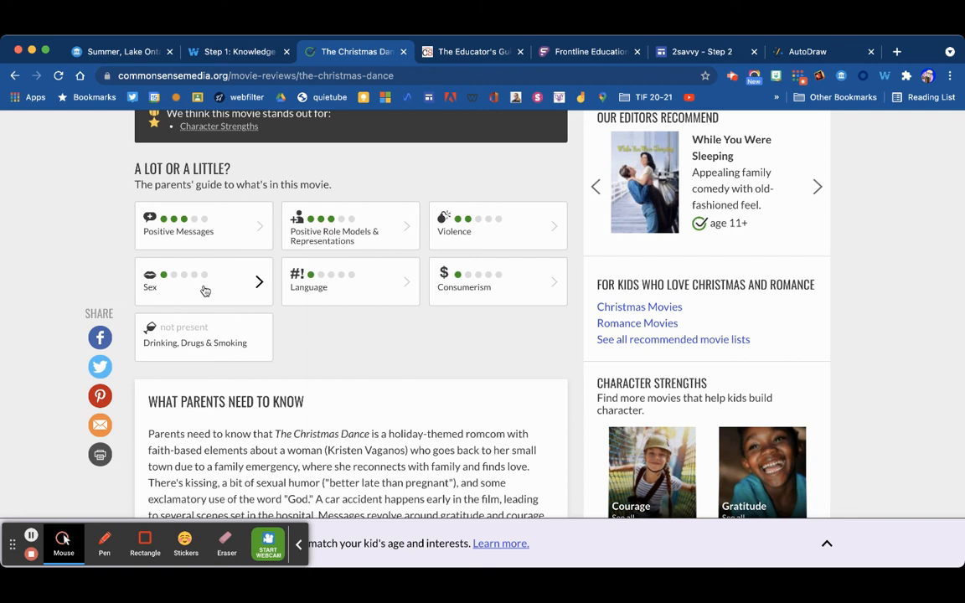
{"action": "mouse_move", "coordinate": [438, 299]}
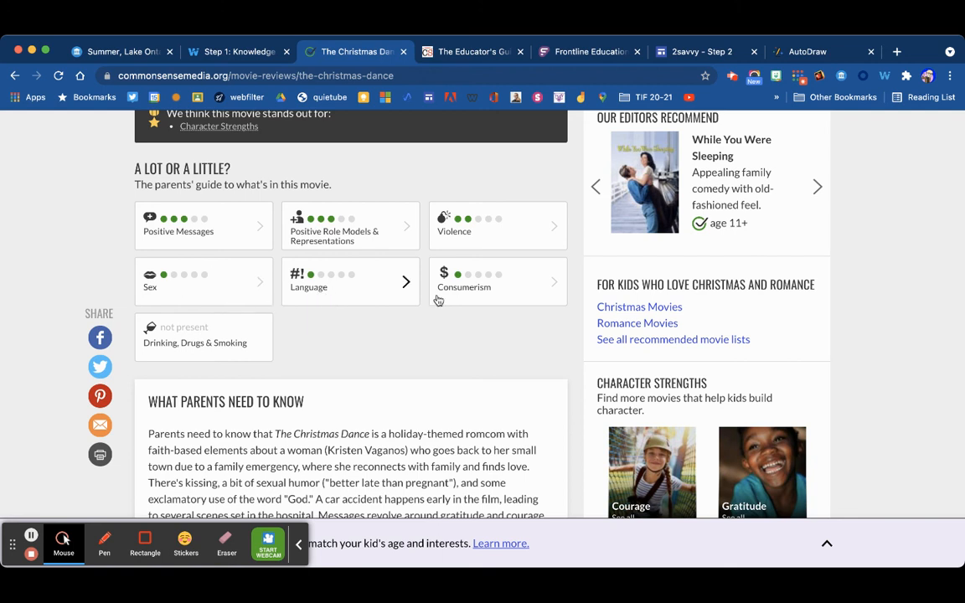
{"action": "mouse_move", "coordinate": [482, 289]}
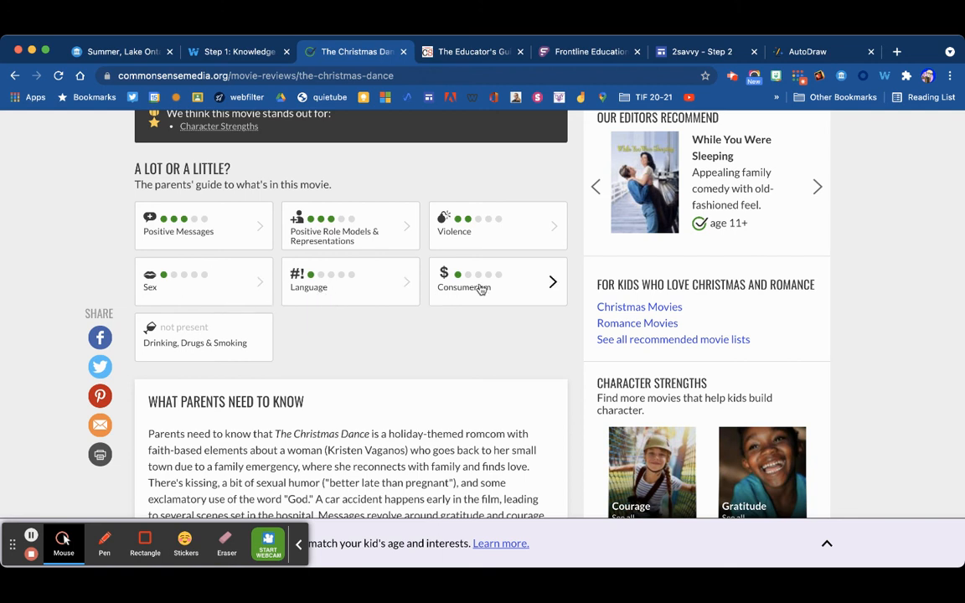
{"action": "scroll", "scroll_direction": "down", "scroll_amount": 3}
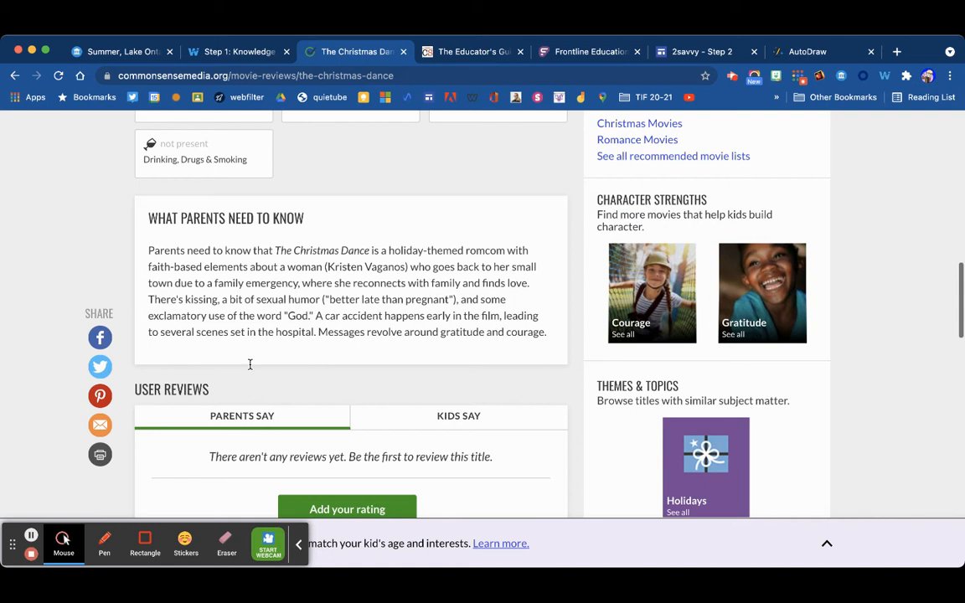
{"action": "scroll", "scroll_direction": "down", "scroll_amount": 3}
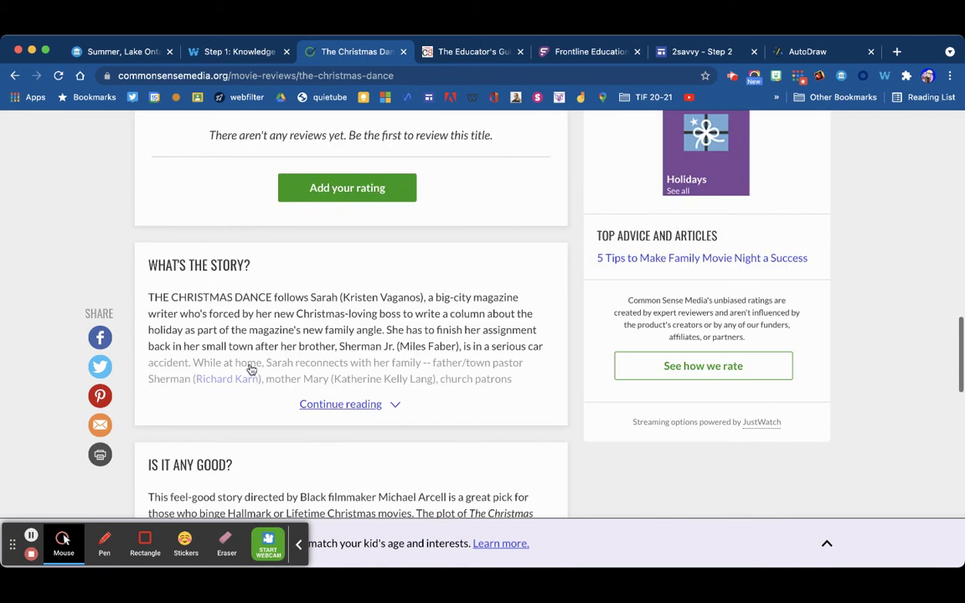
{"action": "scroll", "scroll_direction": "down", "scroll_amount": 3}
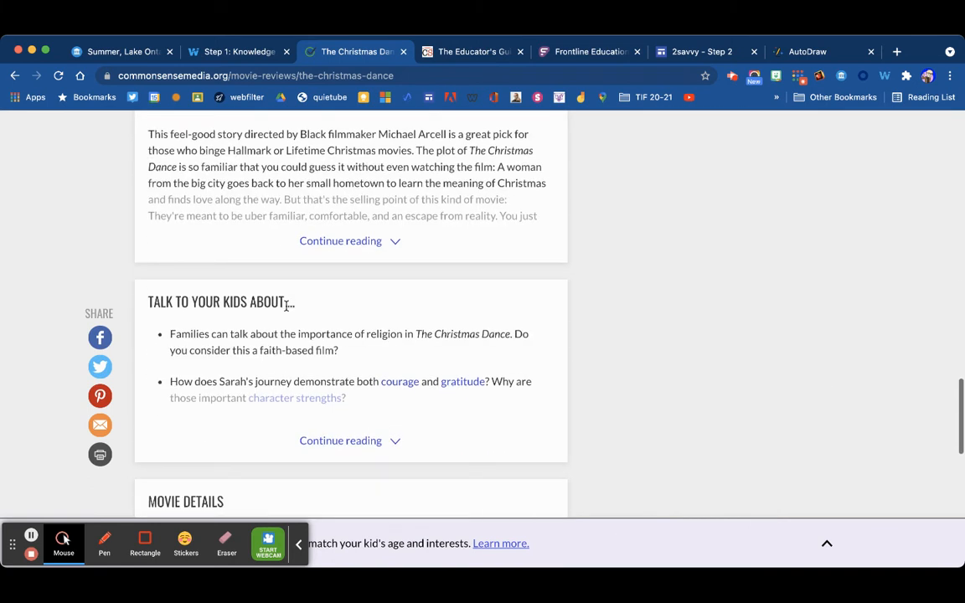
Scroll back up the review and return to the Wakelet collection.
{"action": "scroll", "scroll_direction": "up", "scroll_amount": 3}
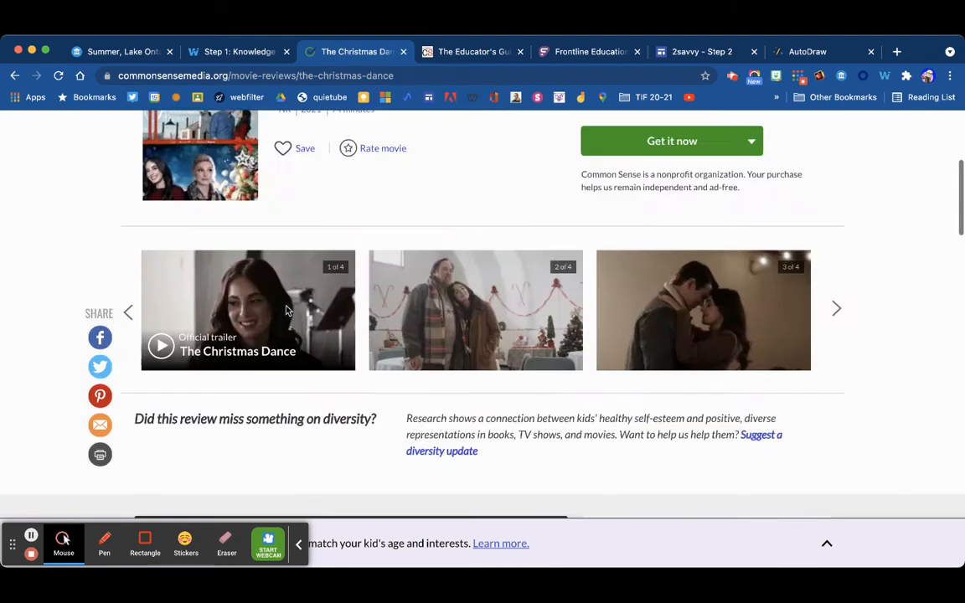
{"action": "scroll", "scroll_direction": "up", "scroll_amount": 3}
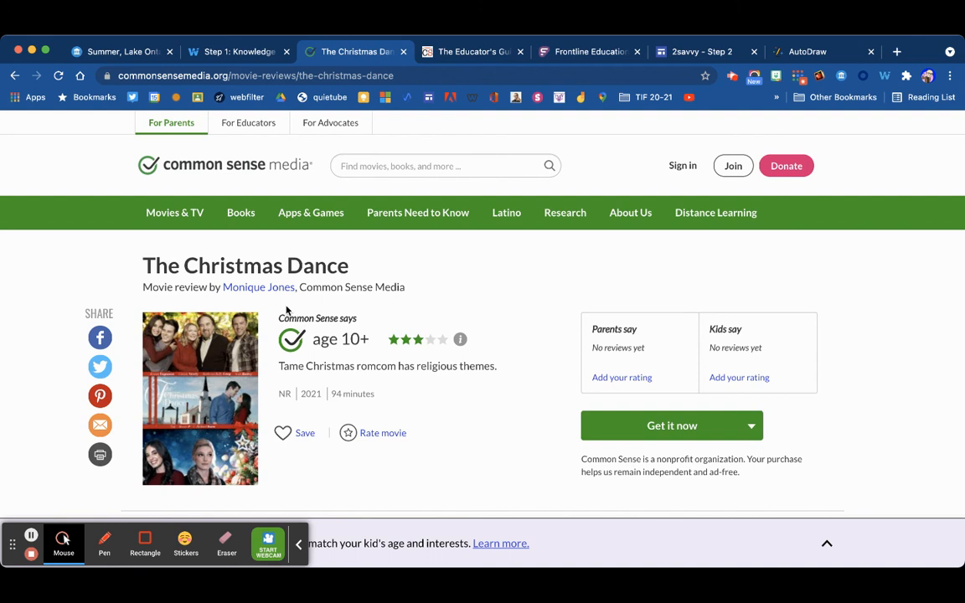
{"action": "mouse_move", "coordinate": [208, 282]}
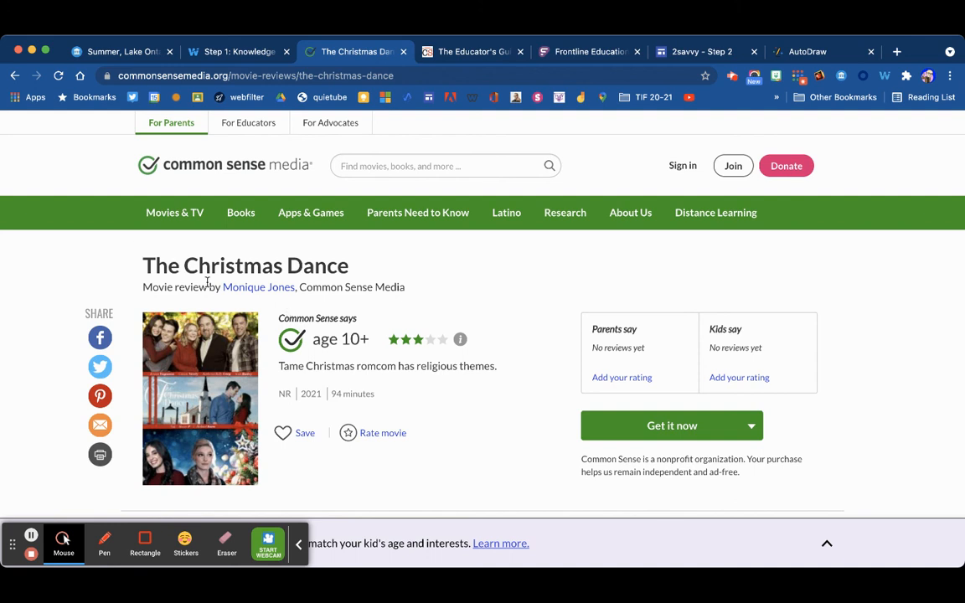
{"action": "left_click", "coordinate": [241, 212]}
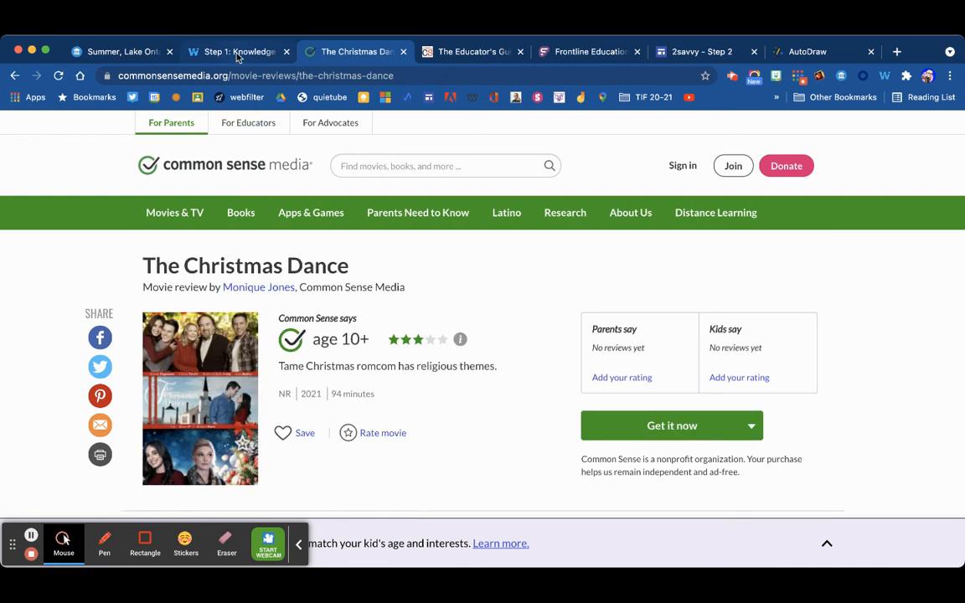
{"action": "left_click", "coordinate": [237, 51]}
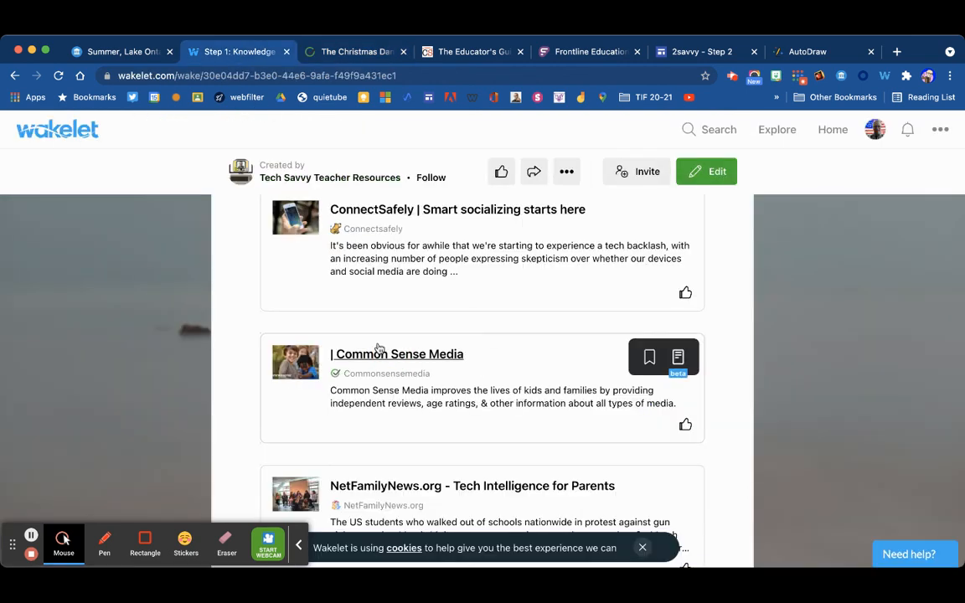
Scroll the collection and open the NetFamilyNews.org resource.
{"action": "scroll", "scroll_direction": "down", "scroll_amount": 3}
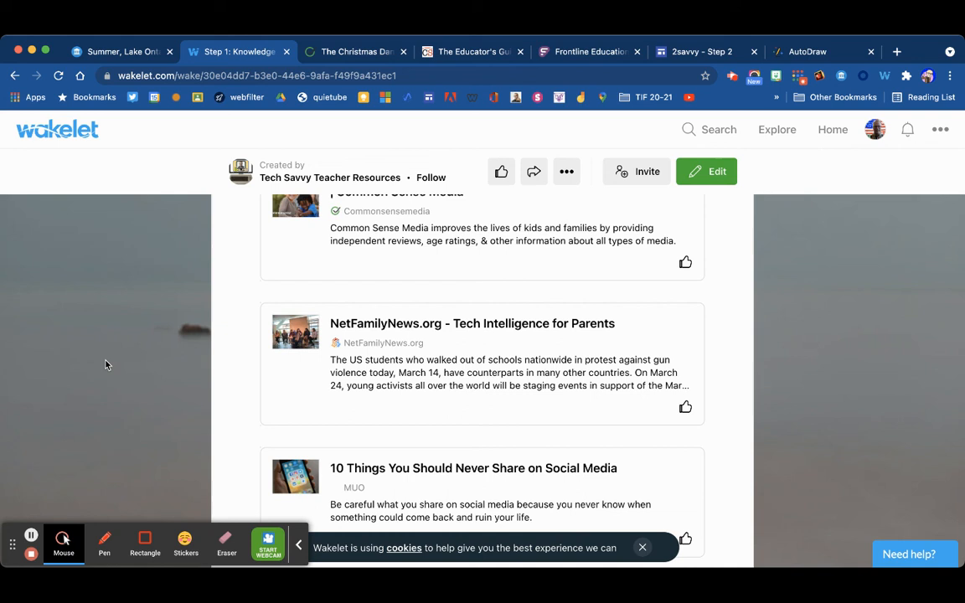
{"action": "mouse_move", "coordinate": [433, 371]}
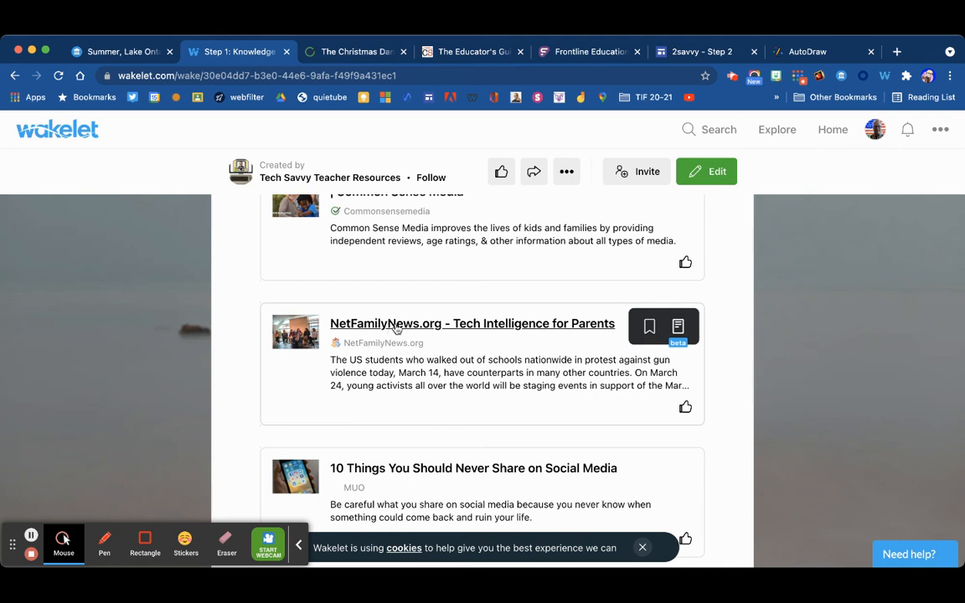
{"action": "left_click", "coordinate": [897, 51]}
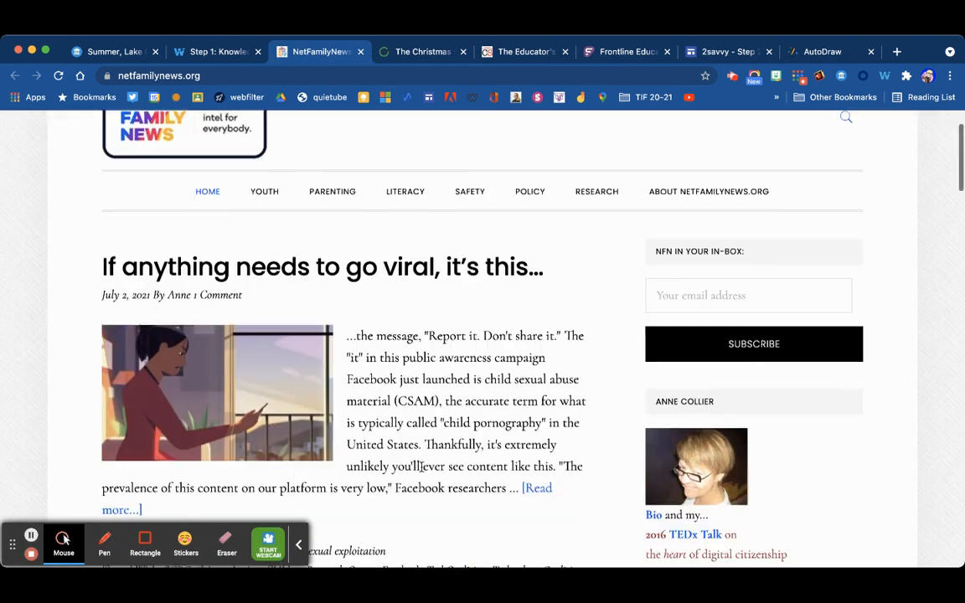
Scroll NetFamilyNews' homepage posts, Anne Collier bio and resources sidebar, then back to the top.
{"action": "scroll", "scroll_direction": "down", "scroll_amount": 3}
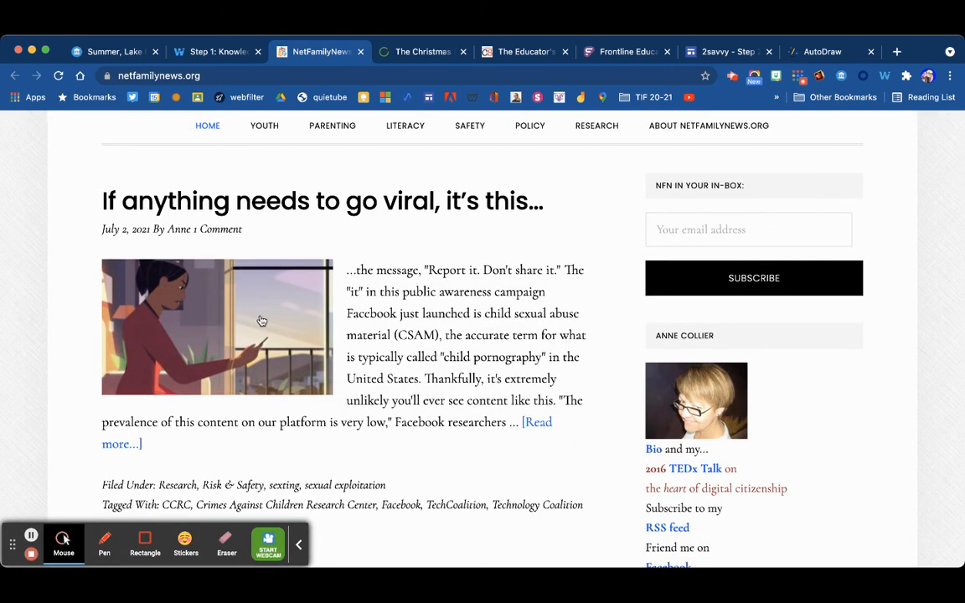
{"action": "scroll", "scroll_direction": "down", "scroll_amount": 3}
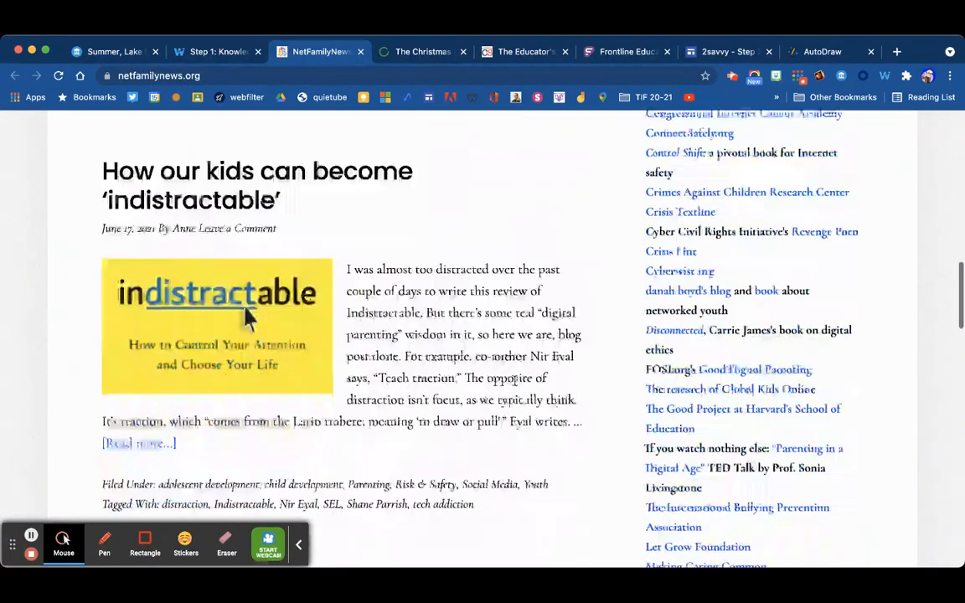
{"action": "scroll", "scroll_direction": "down", "scroll_amount": 3}
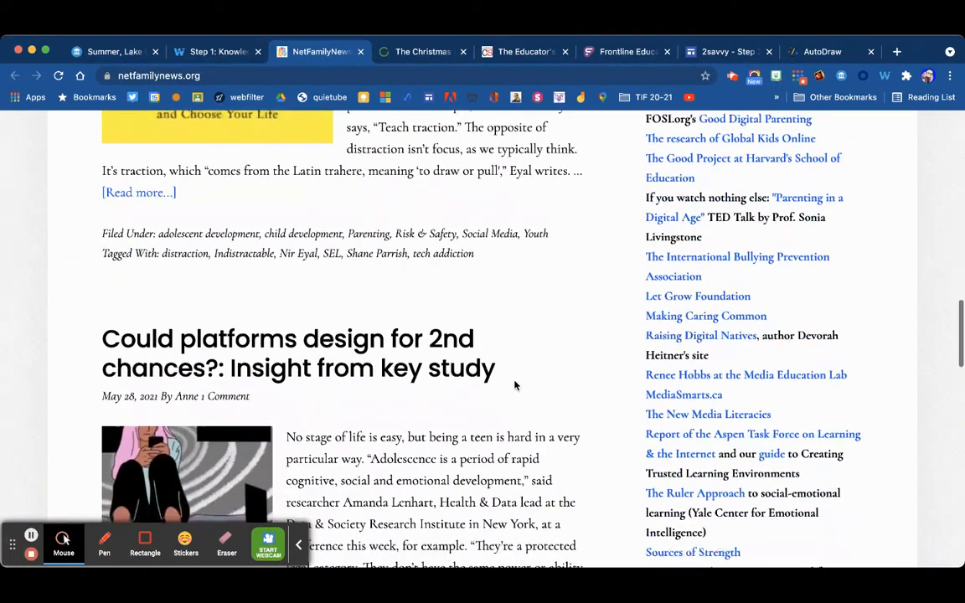
{"action": "scroll", "scroll_direction": "down", "scroll_amount": 3}
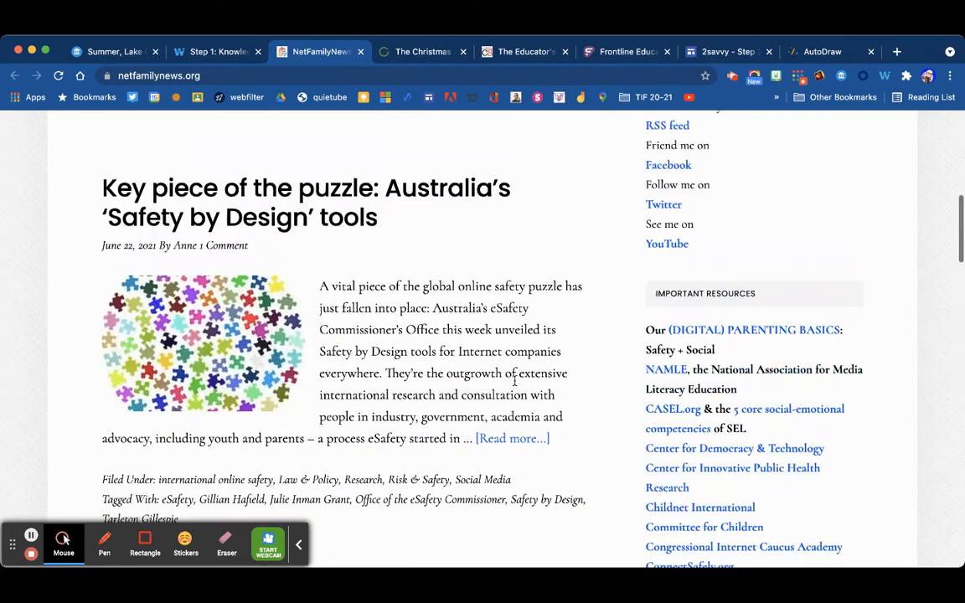
{"action": "scroll", "scroll_direction": "up", "scroll_amount": 3}
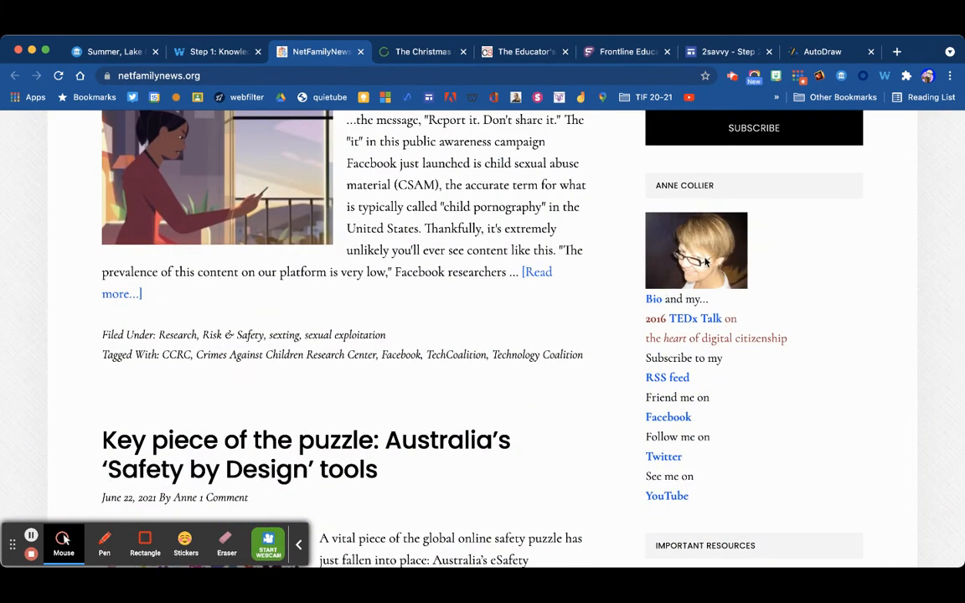
{"action": "mouse_move", "coordinate": [652, 299]}
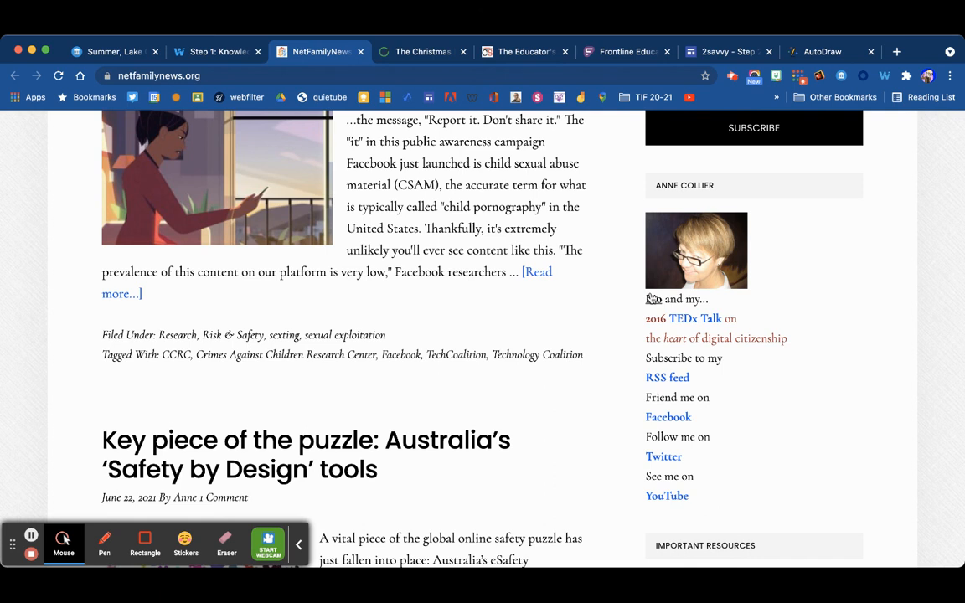
{"action": "scroll", "scroll_direction": "up", "scroll_amount": 3}
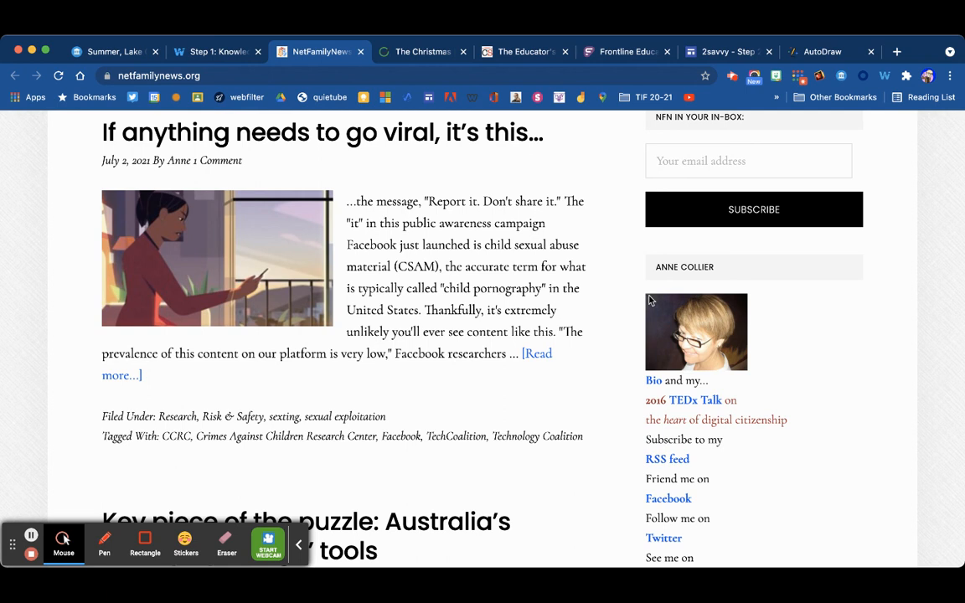
{"action": "scroll", "scroll_direction": "down", "scroll_amount": 3}
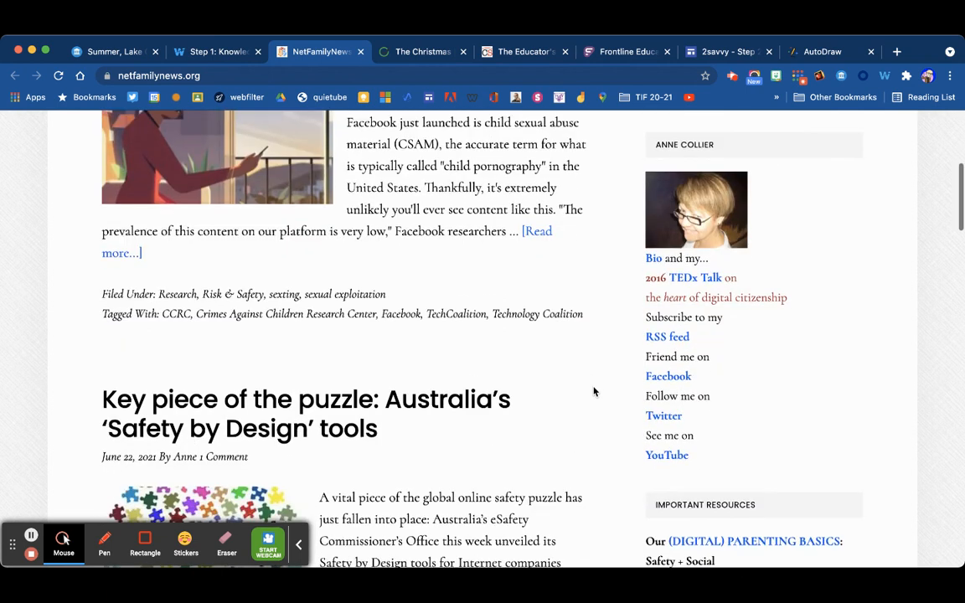
{"action": "scroll", "scroll_direction": "up", "scroll_amount": 3}
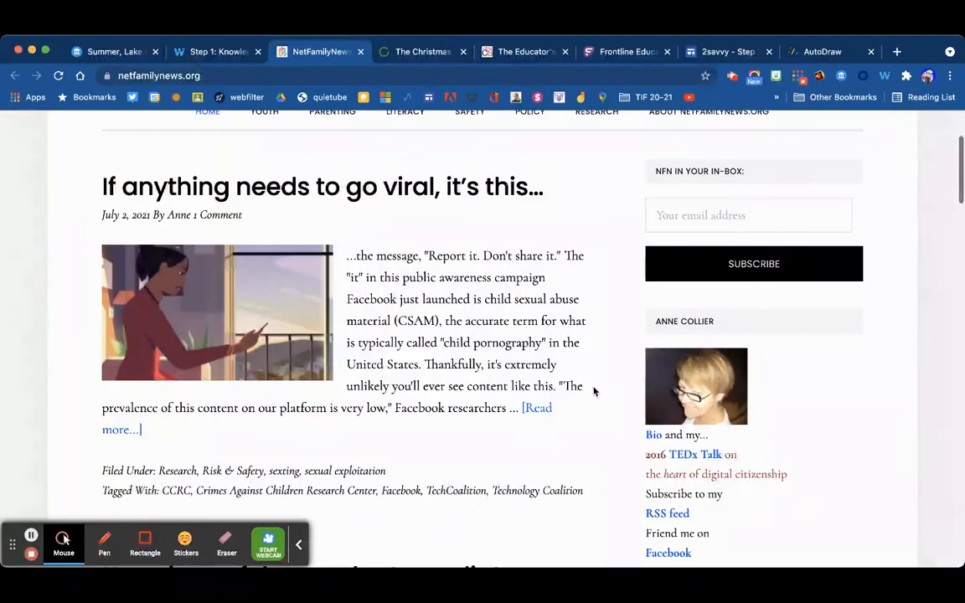
{"action": "scroll", "scroll_direction": "up", "scroll_amount": 3}
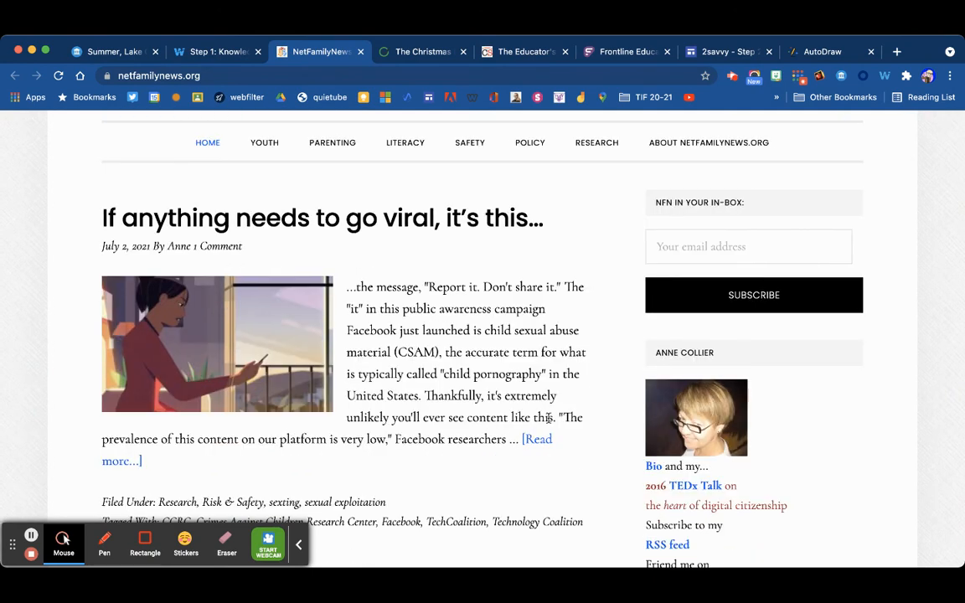
{"action": "mouse_move", "coordinate": [440, 366]}
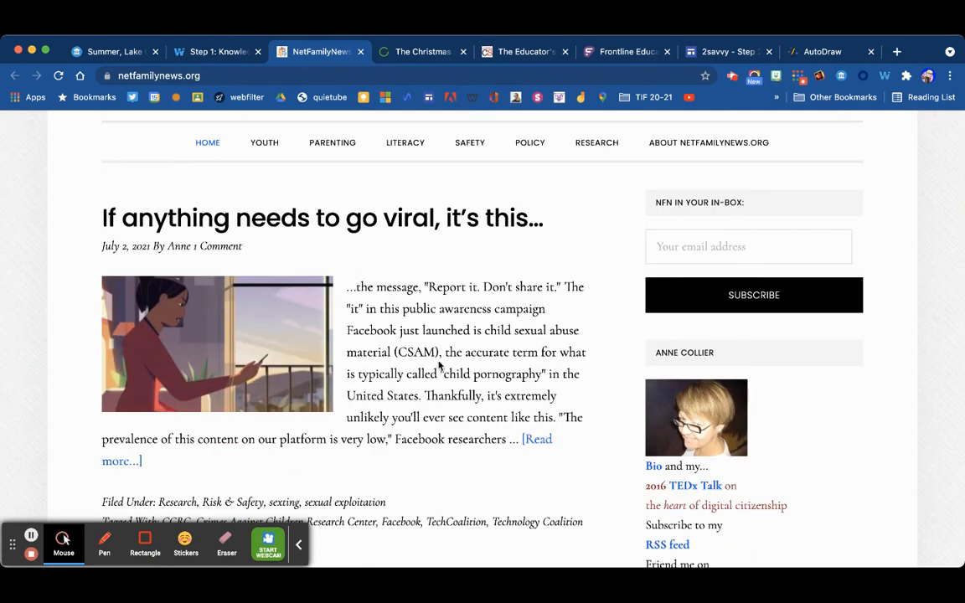
{"action": "scroll", "scroll_direction": "down", "scroll_amount": 3}
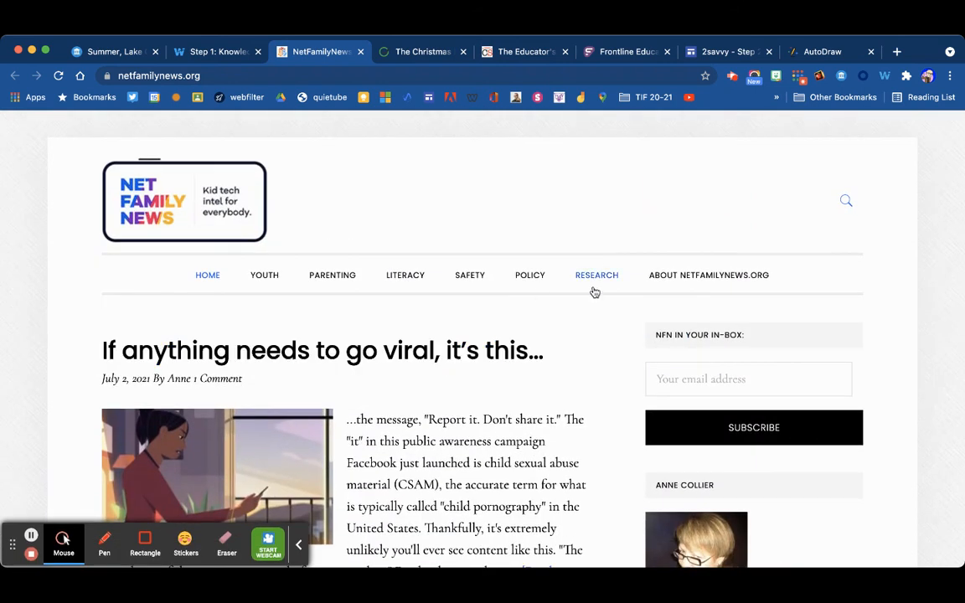
{"action": "mouse_move", "coordinate": [461, 288]}
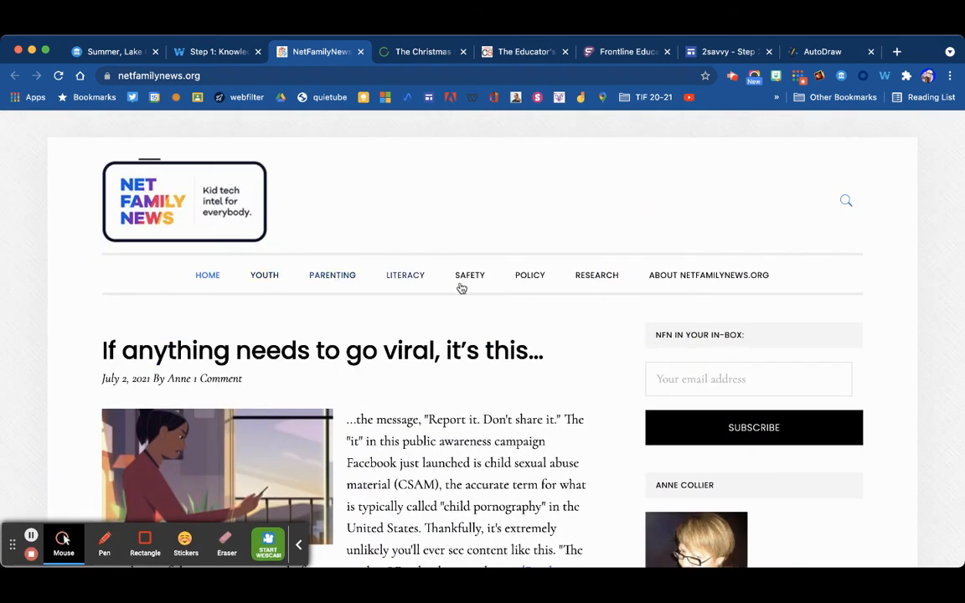
{"action": "mouse_move", "coordinate": [536, 118]}
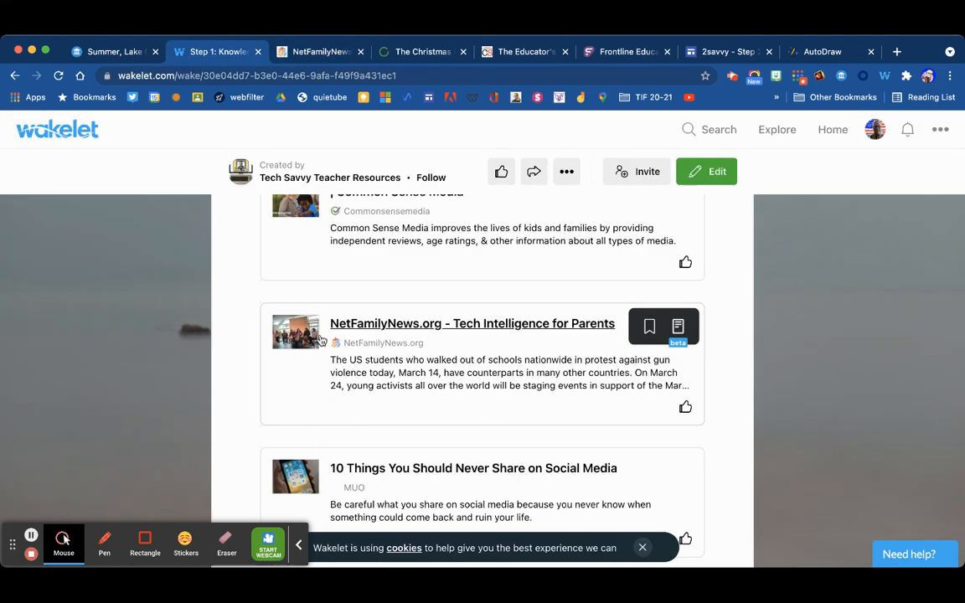
Scroll down the collection to the '10 Apps to Delete from Your Teenager's Phone' card.
{"action": "scroll", "scroll_direction": "down", "scroll_amount": 3}
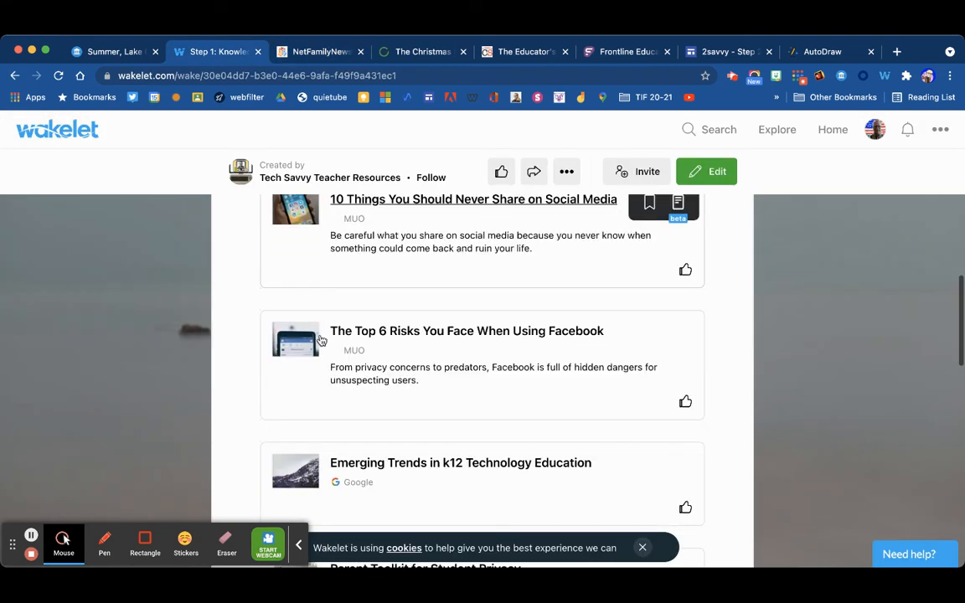
{"action": "scroll", "scroll_direction": "down", "scroll_amount": 3}
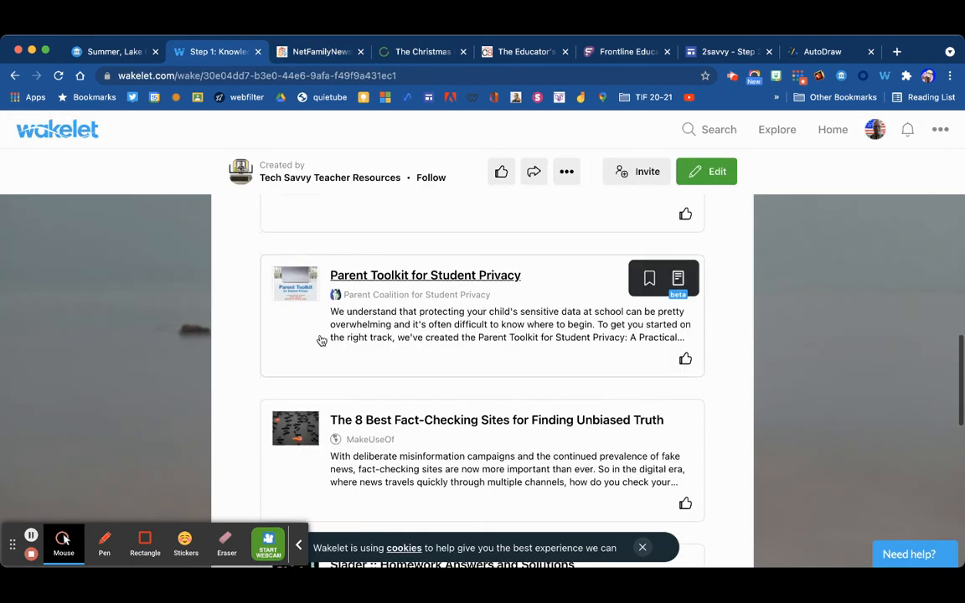
{"action": "scroll", "scroll_direction": "down", "scroll_amount": 3}
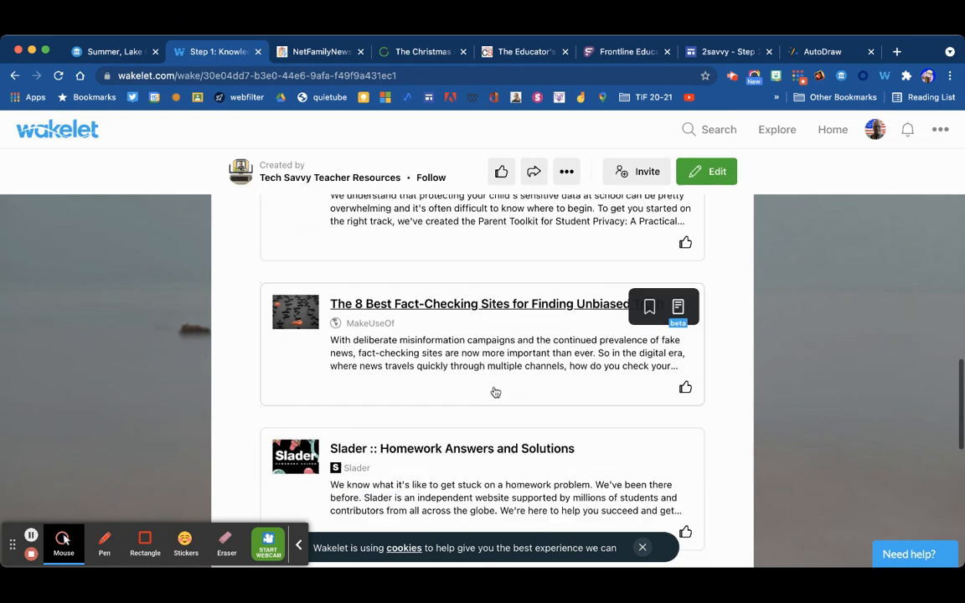
{"action": "scroll", "scroll_direction": "down", "scroll_amount": 3}
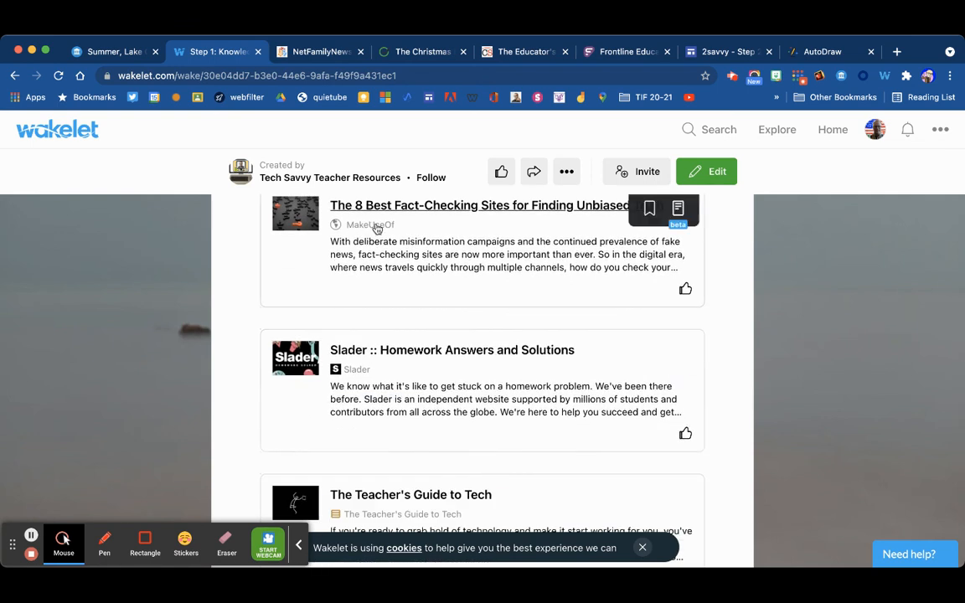
{"action": "scroll", "scroll_direction": "down", "scroll_amount": 3}
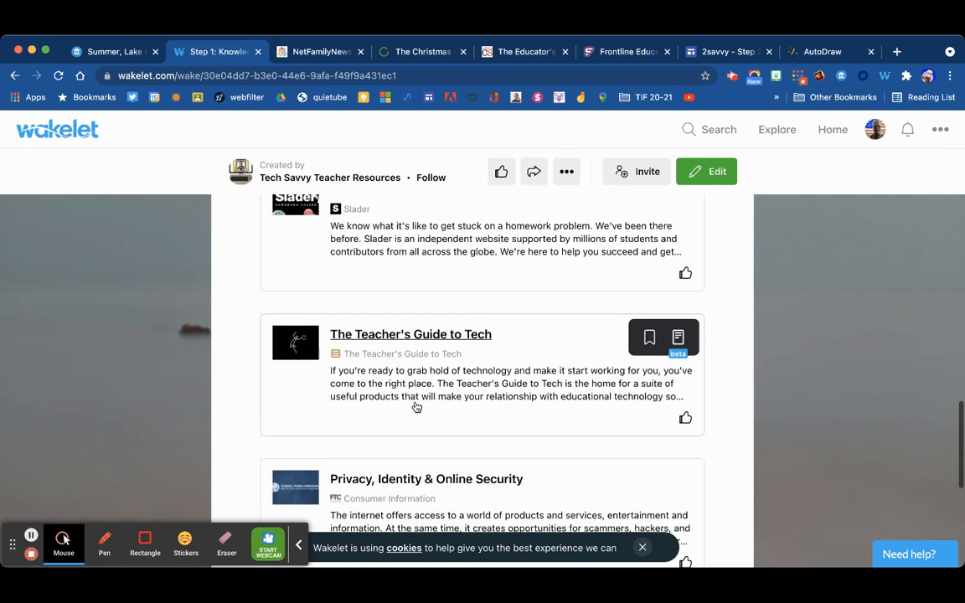
{"action": "scroll", "scroll_direction": "down", "scroll_amount": 3}
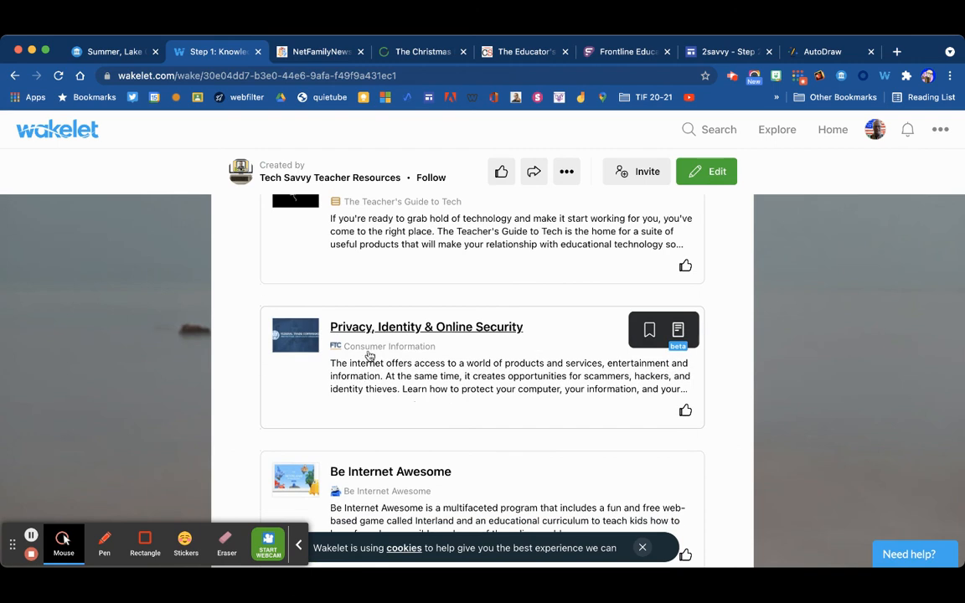
{"action": "mouse_move", "coordinate": [482, 339]}
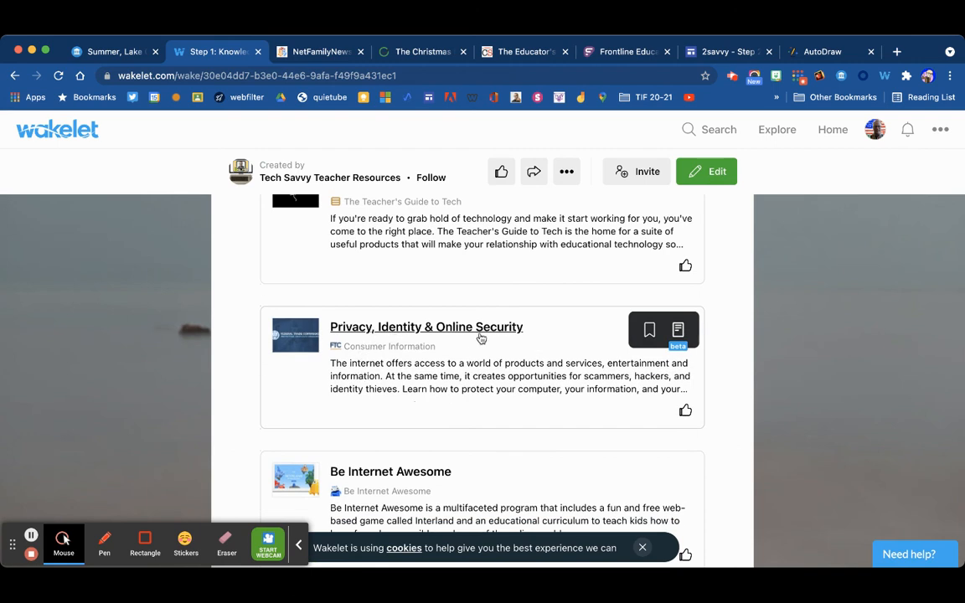
{"action": "mouse_move", "coordinate": [356, 355]}
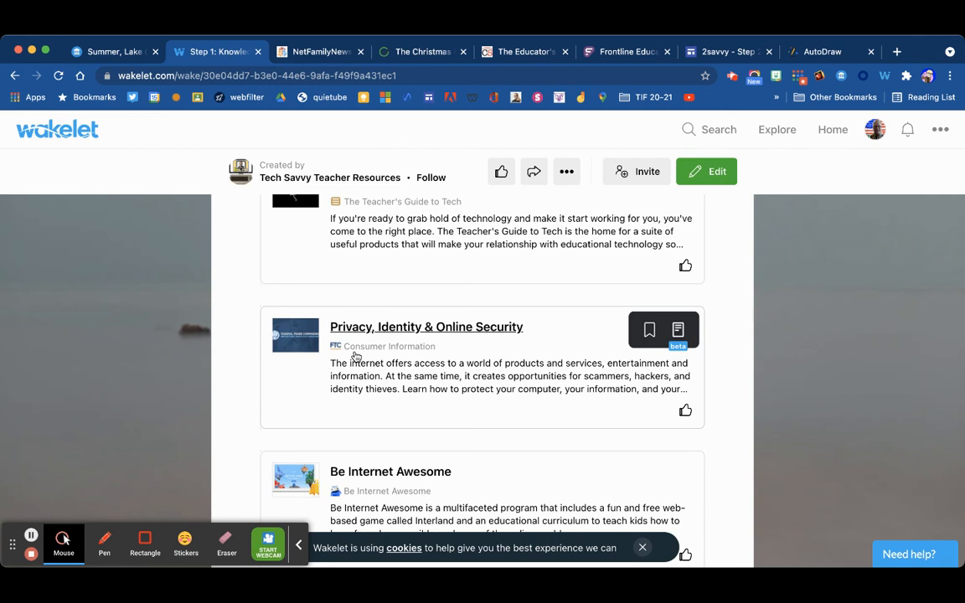
{"action": "scroll", "scroll_direction": "down", "scroll_amount": 3}
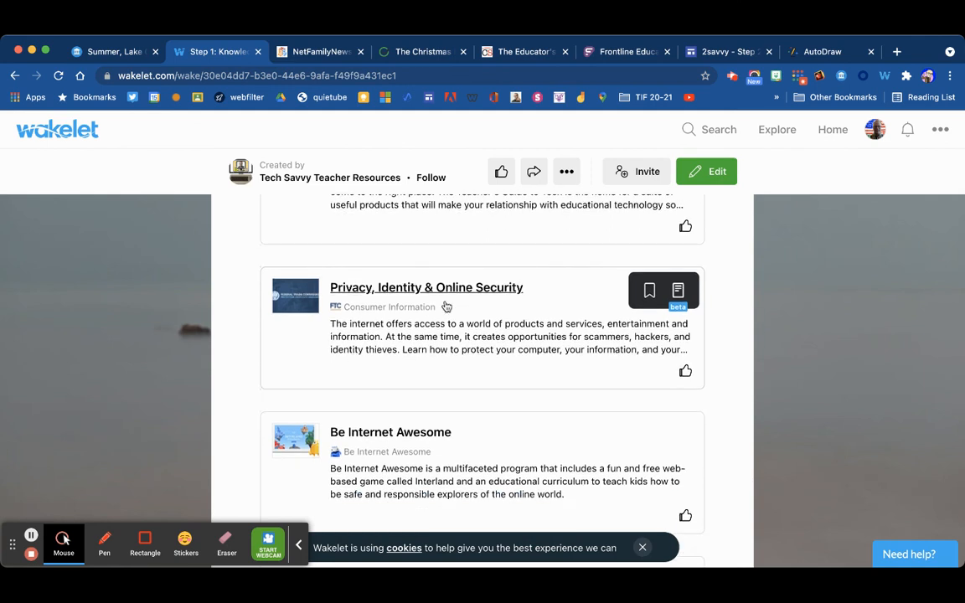
{"action": "scroll", "scroll_direction": "down", "scroll_amount": 3}
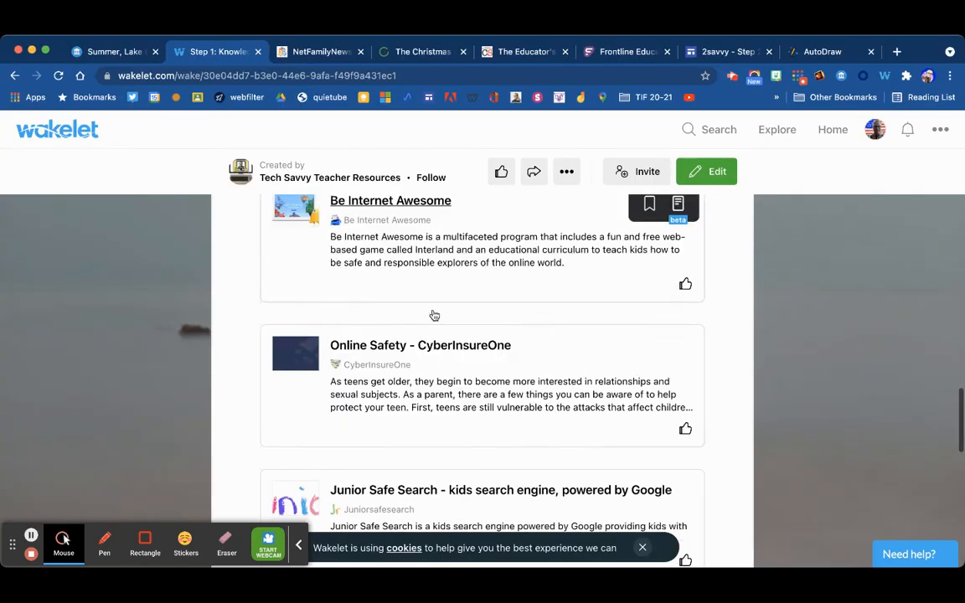
{"action": "scroll", "scroll_direction": "down", "scroll_amount": 3}
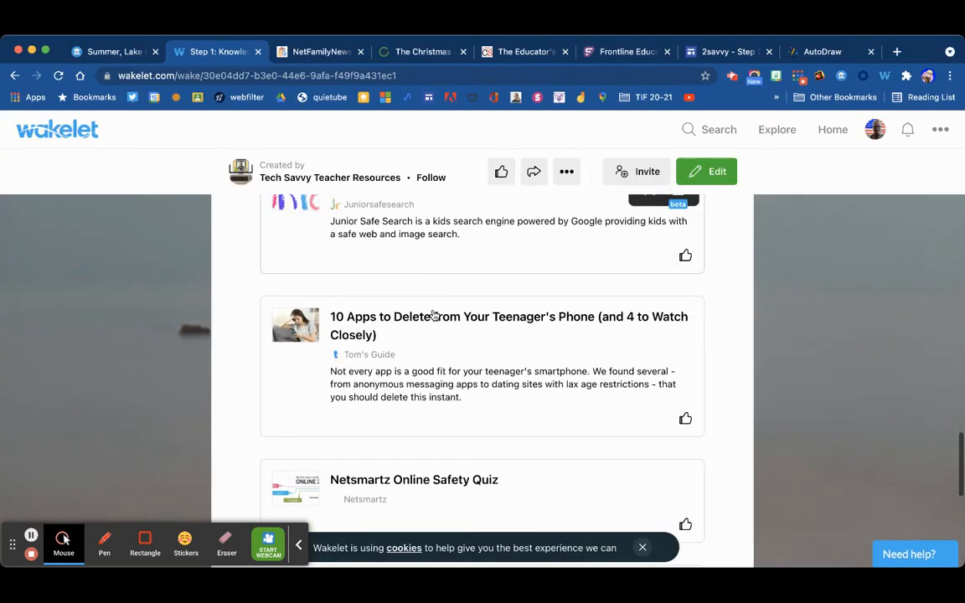
{"action": "scroll", "scroll_direction": "down", "scroll_amount": 3}
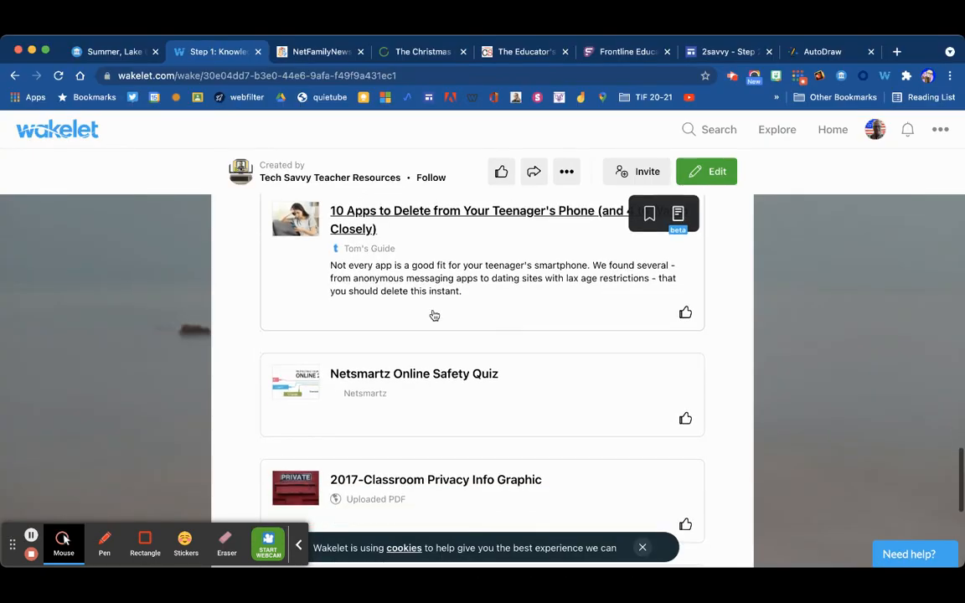
{"action": "mouse_move", "coordinate": [363, 221]}
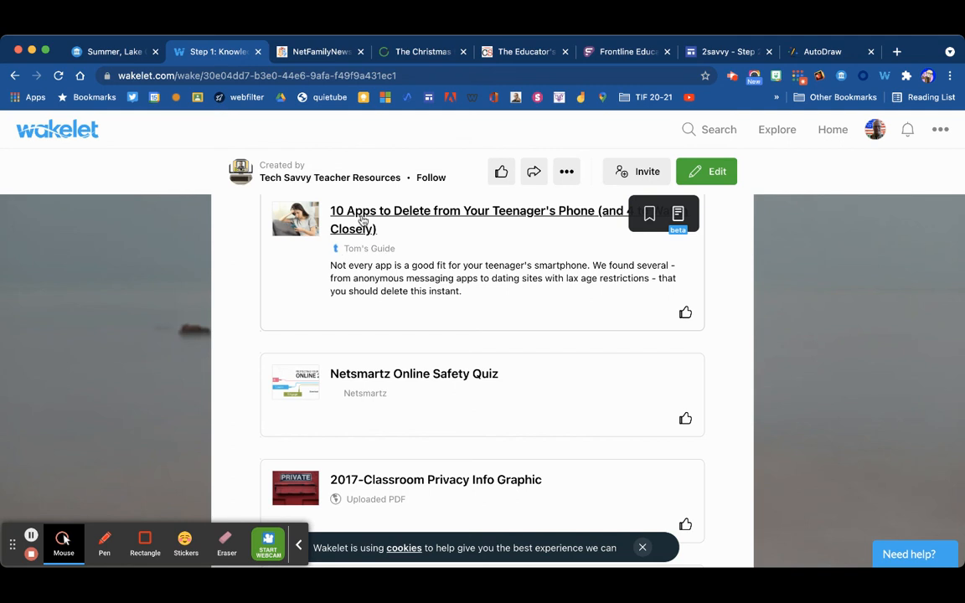
{"action": "scroll", "scroll_direction": "down", "scroll_amount": 3}
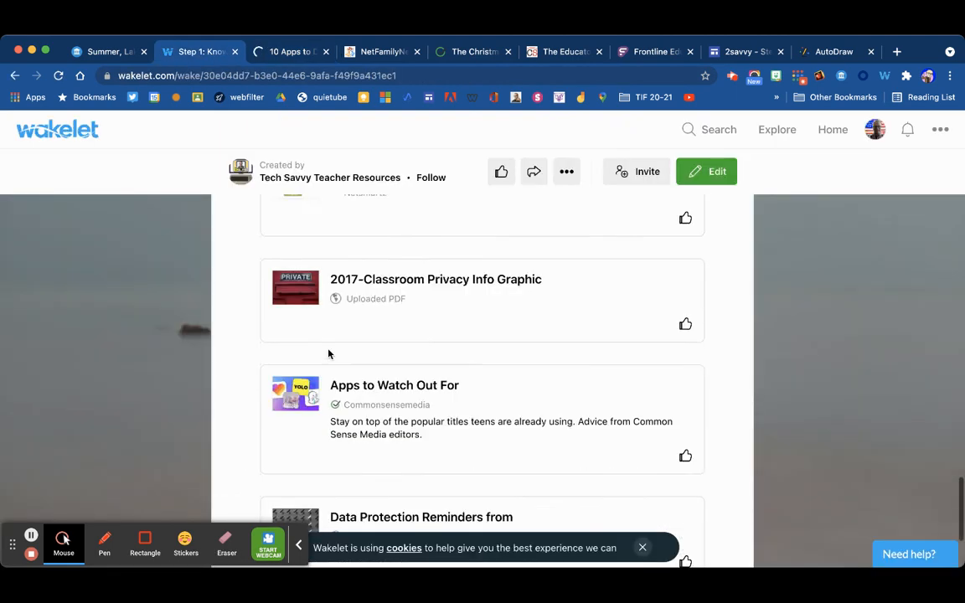
{"action": "scroll", "scroll_direction": "down", "scroll_amount": 3}
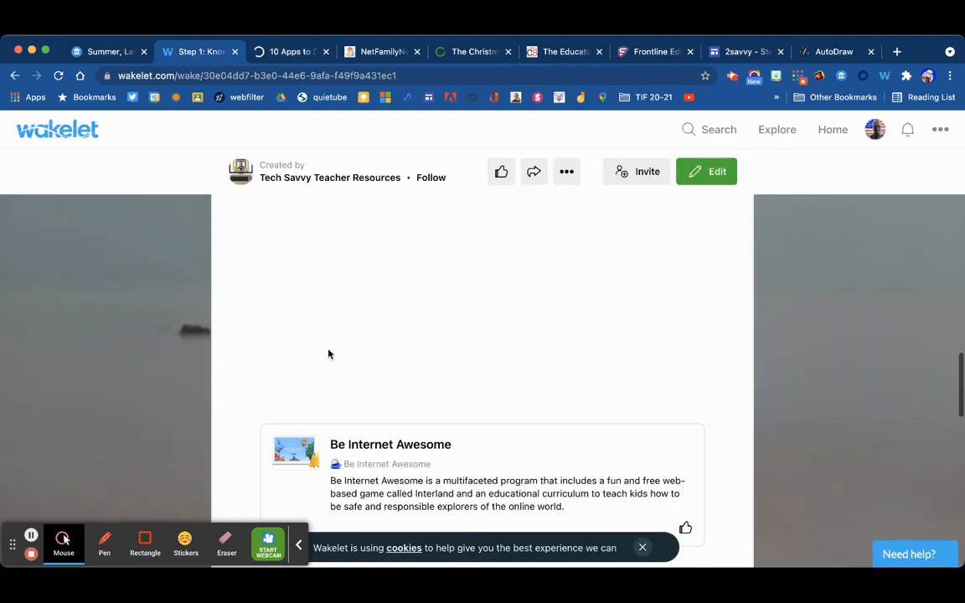